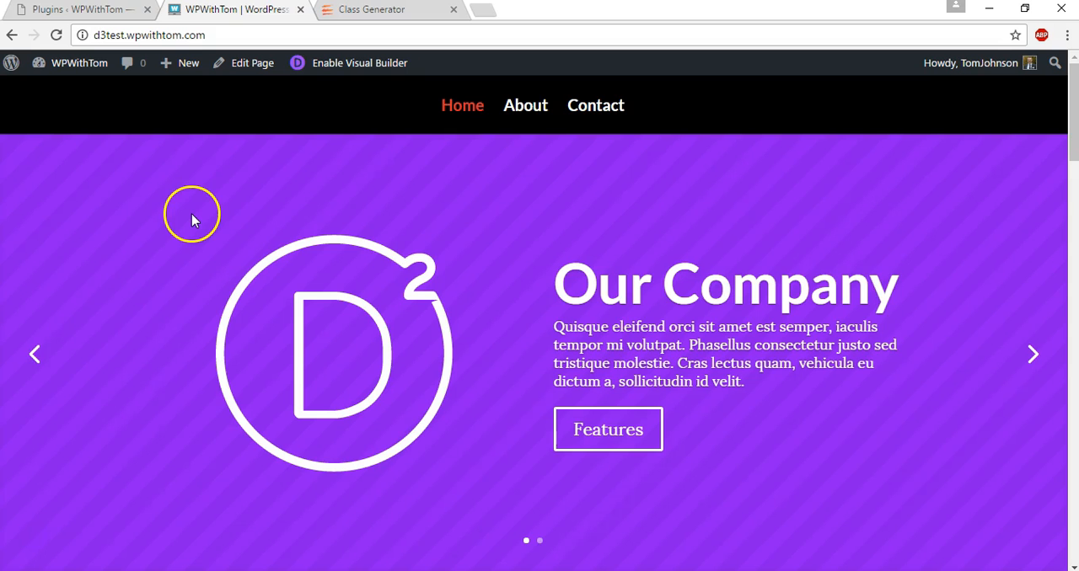
pyautogui.moveTo(522, 111)
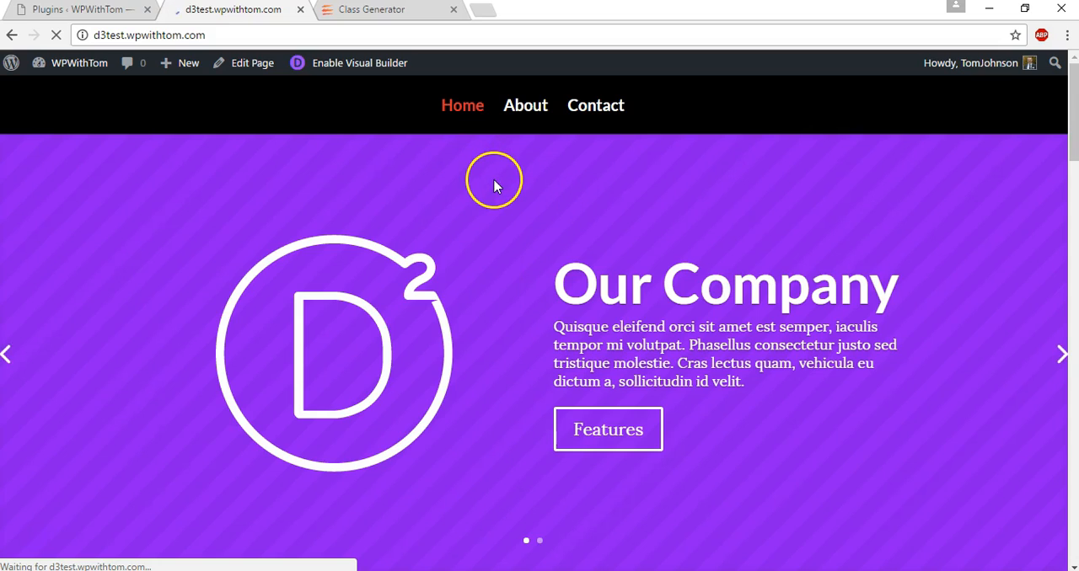
pyautogui.moveTo(462, 205)
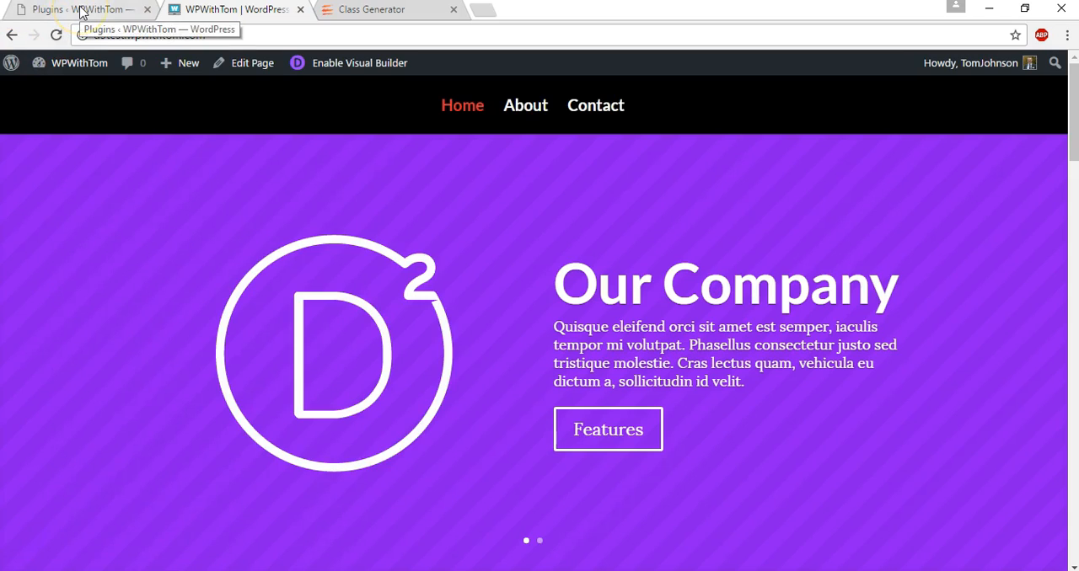
# Go to Plugins > Add New and search the directory for 'animate it'.
pyautogui.click(81, 10)
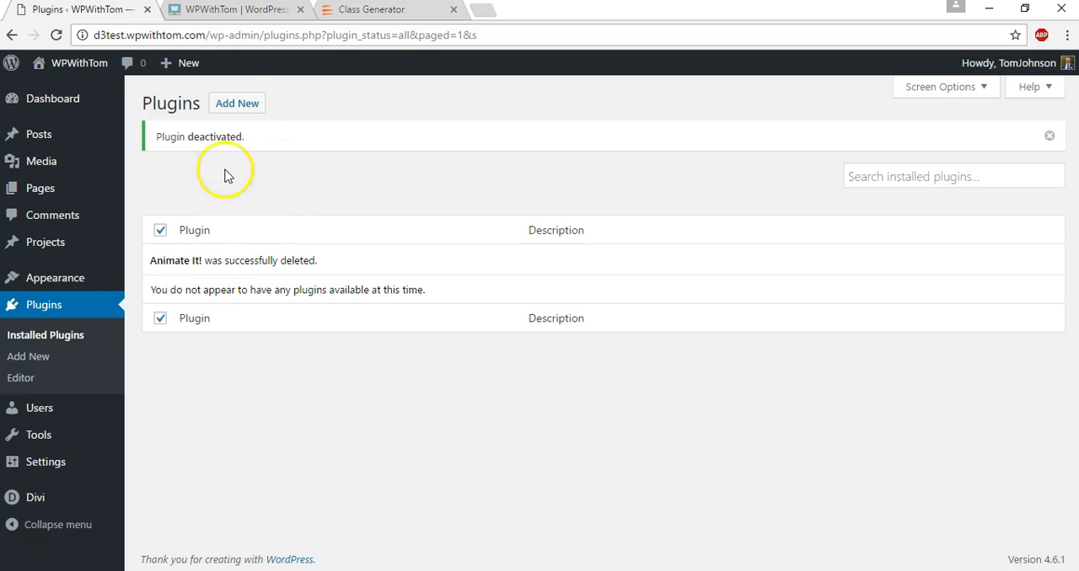
pyautogui.click(236, 103)
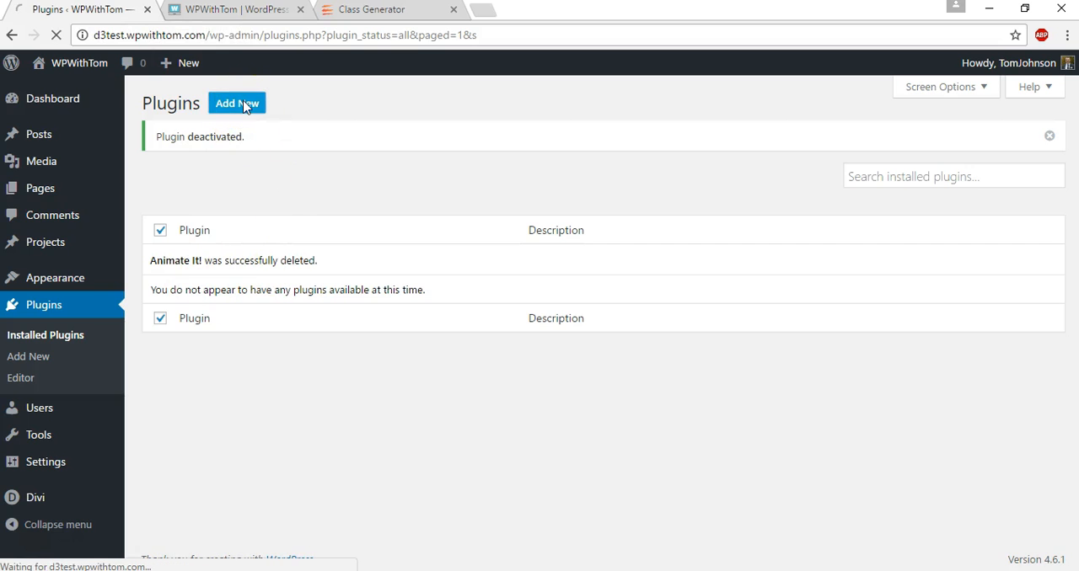
pyautogui.click(236, 103)
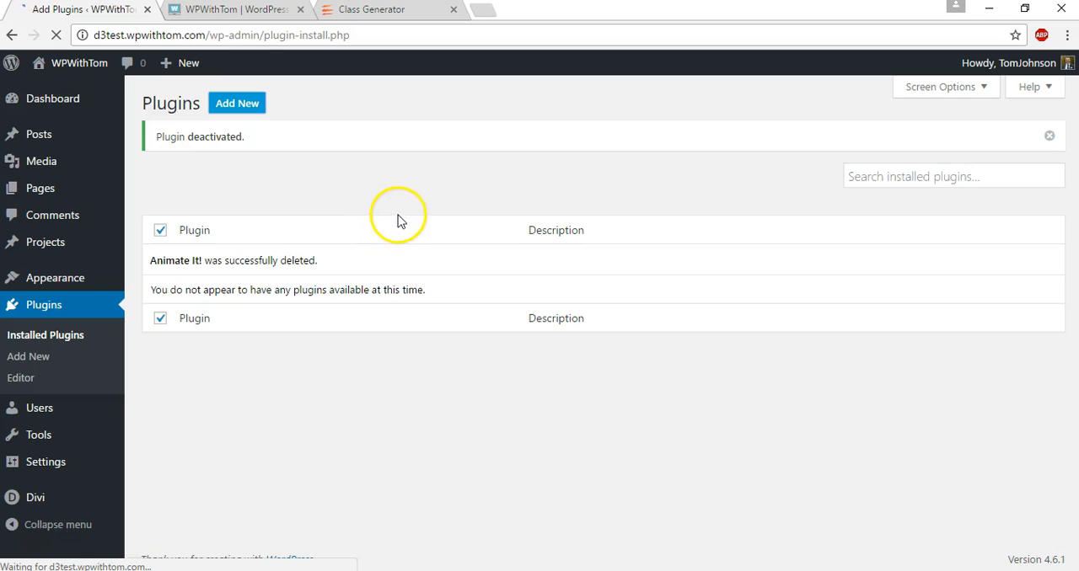
pyautogui.click(29, 357)
pyautogui.write('animate it')
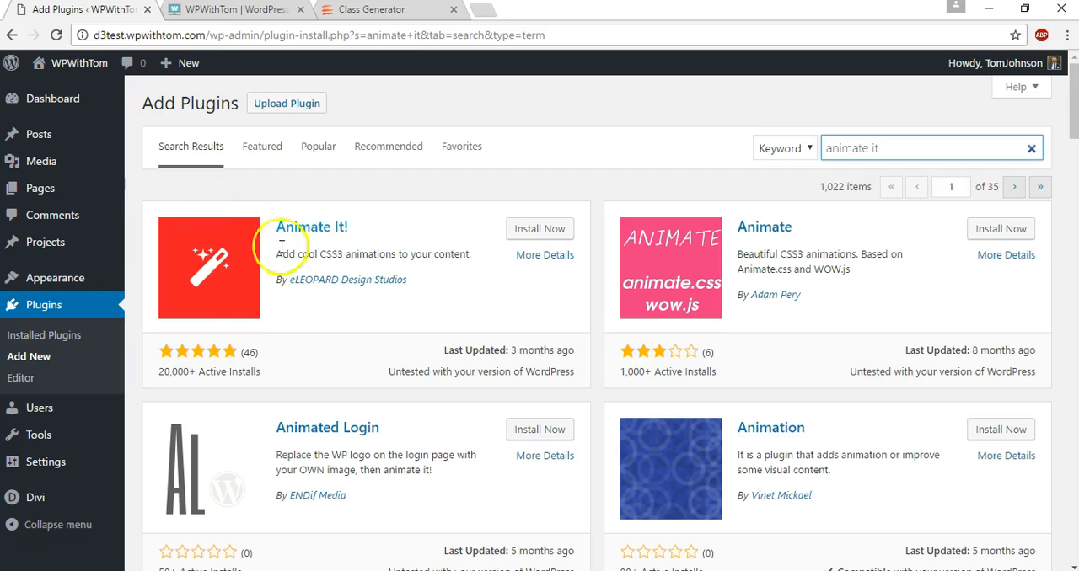
pyautogui.moveTo(192, 377)
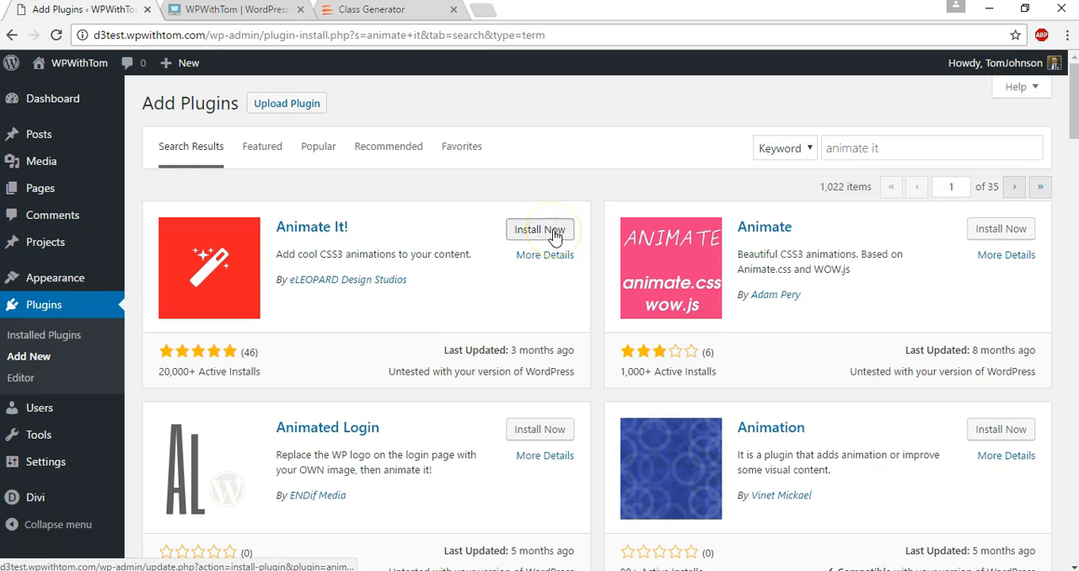
# Install and activate the Animate It! plugin, then switch to the live site preview.
pyautogui.click(539, 229)
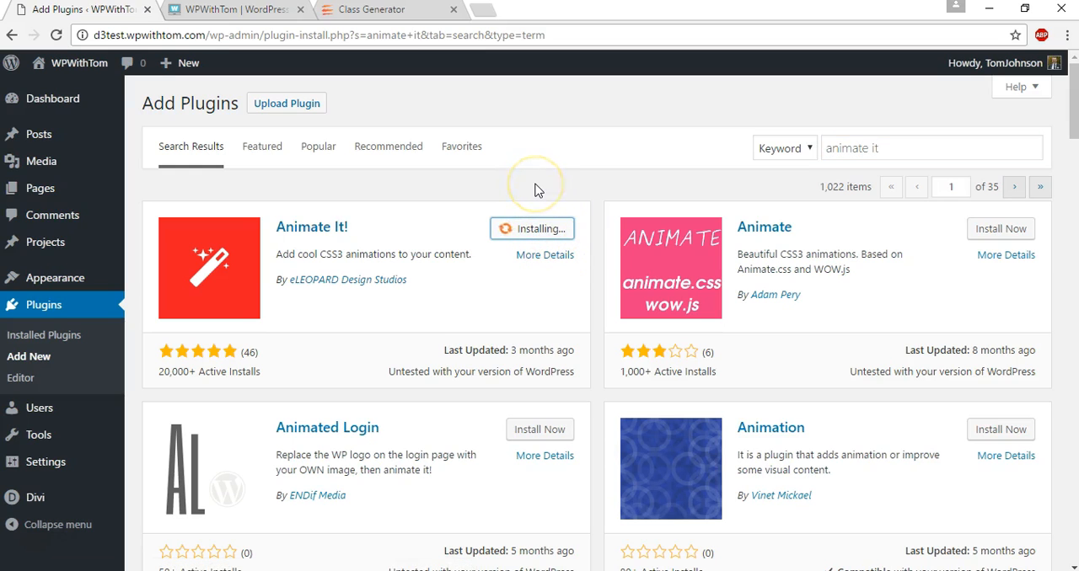
pyautogui.click(541, 230)
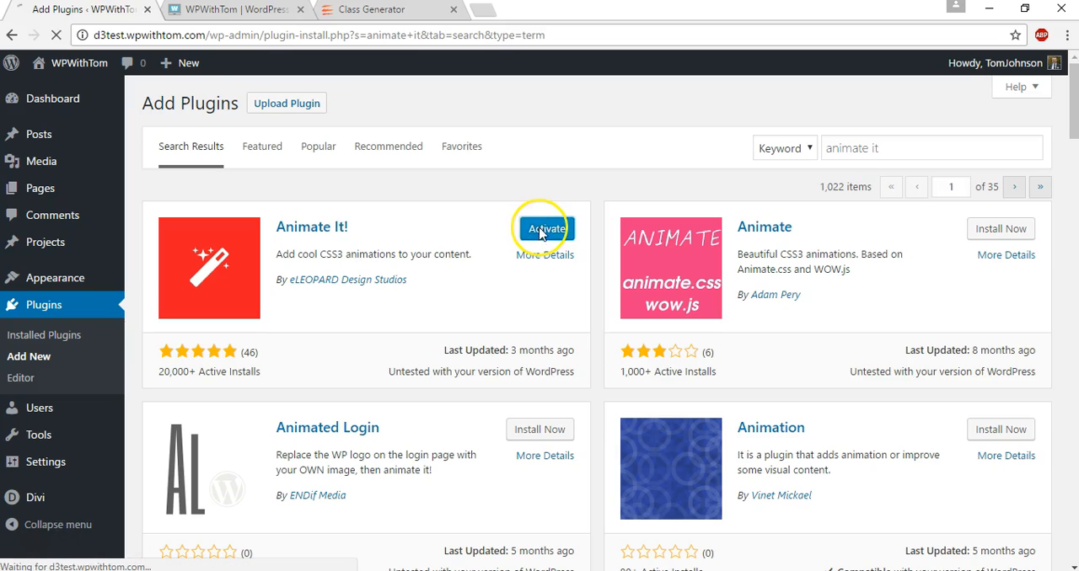
pyautogui.click(546, 229)
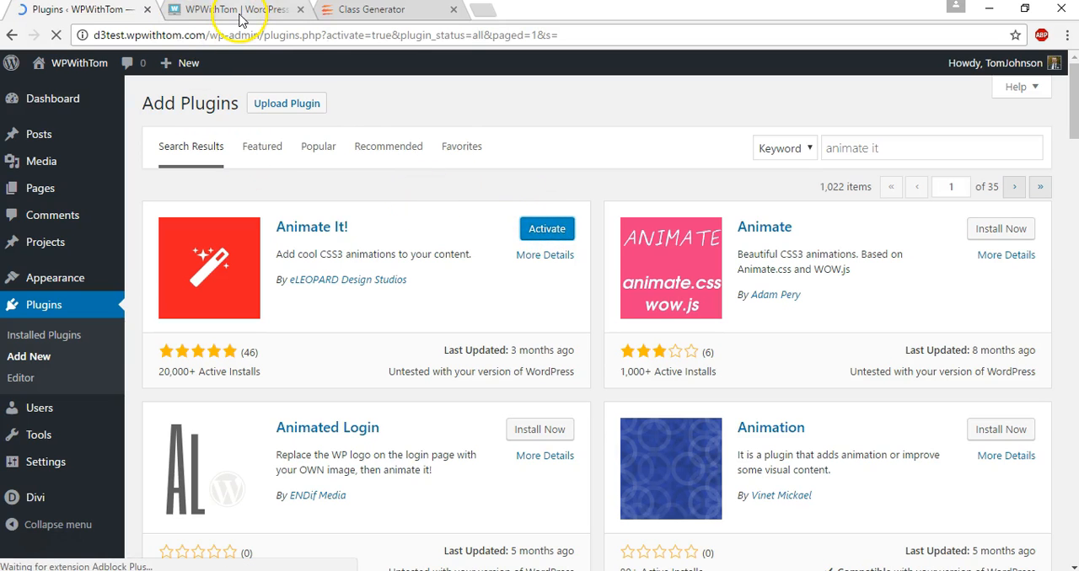
pyautogui.click(219, 10)
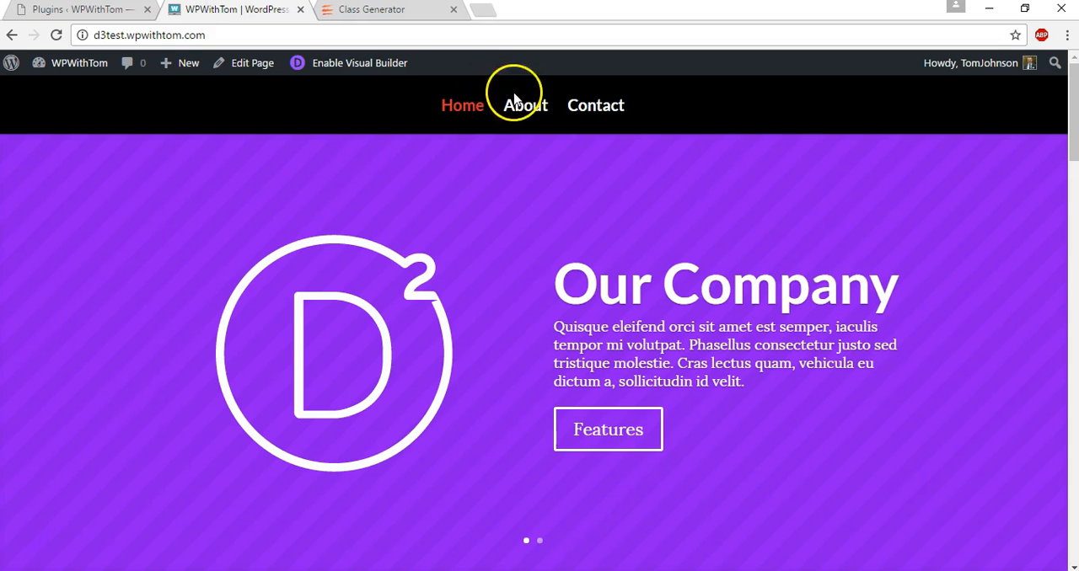
# In Appearance > Menus, enable CSS Classes via Screen Options and expand the Home item.
pyautogui.click(91, 7)
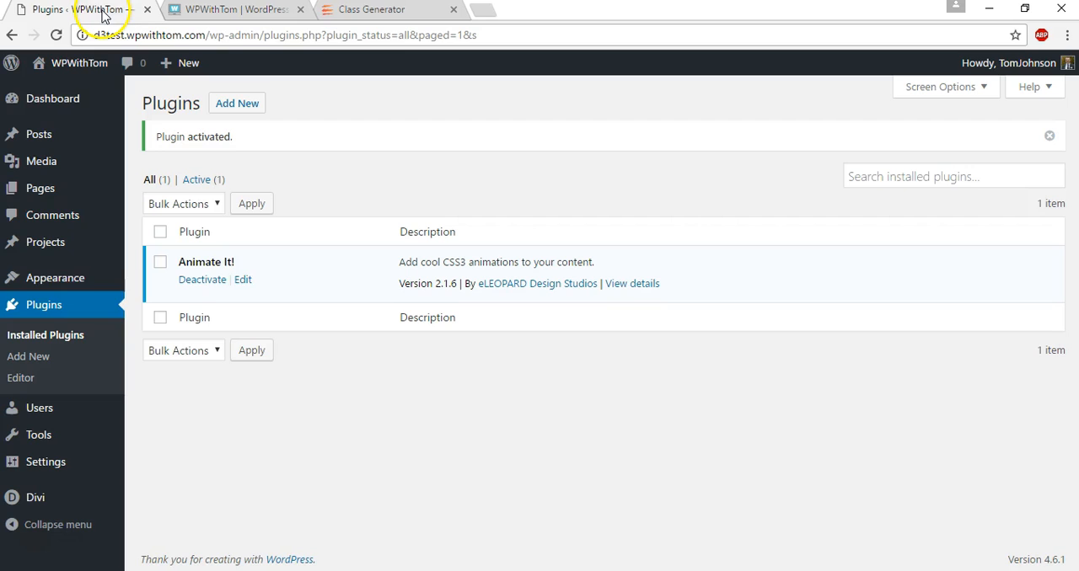
pyautogui.moveTo(54, 277)
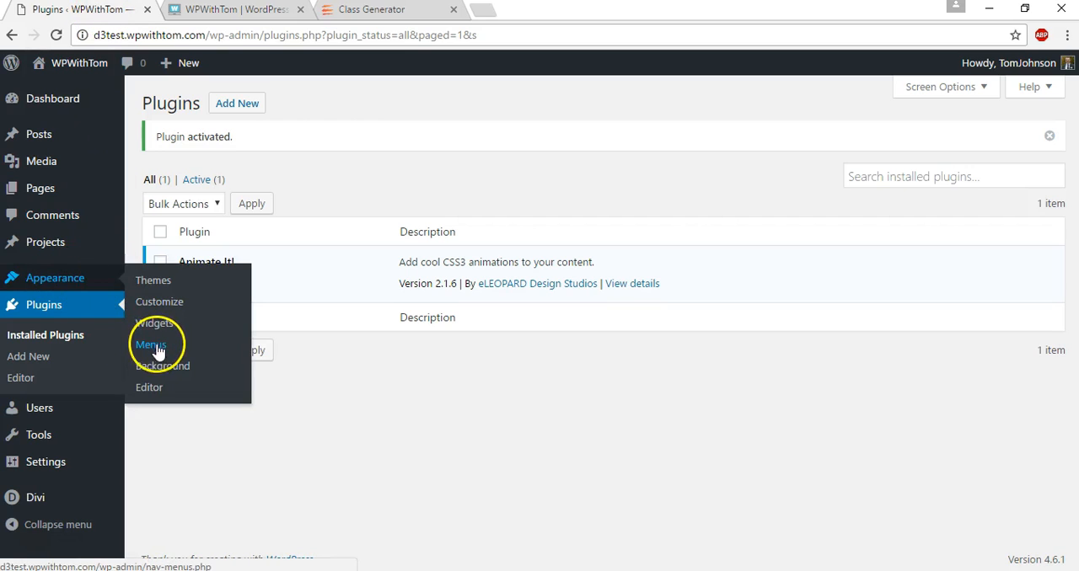
pyautogui.click(150, 344)
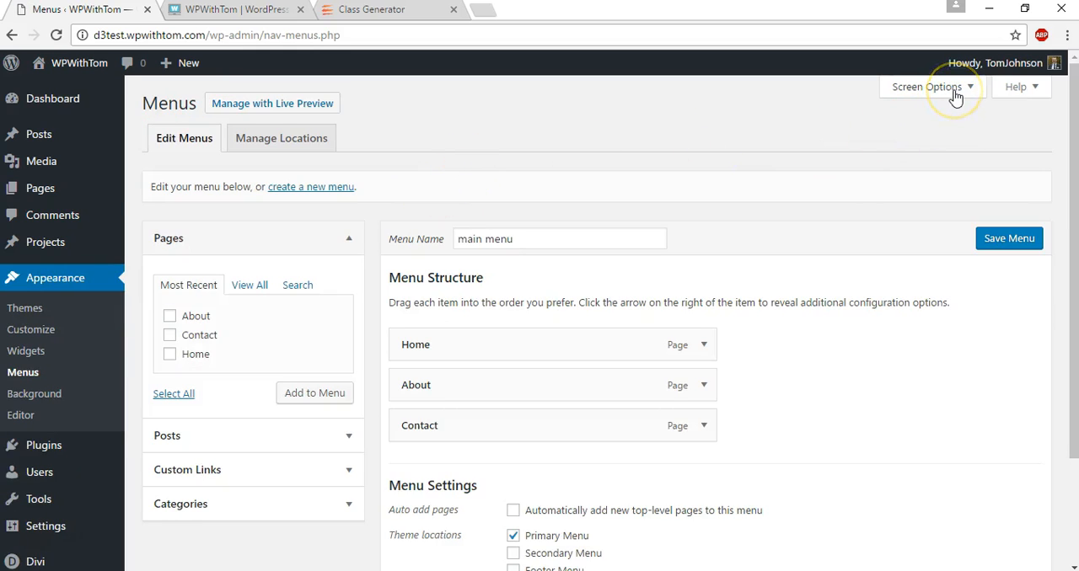
pyautogui.click(934, 88)
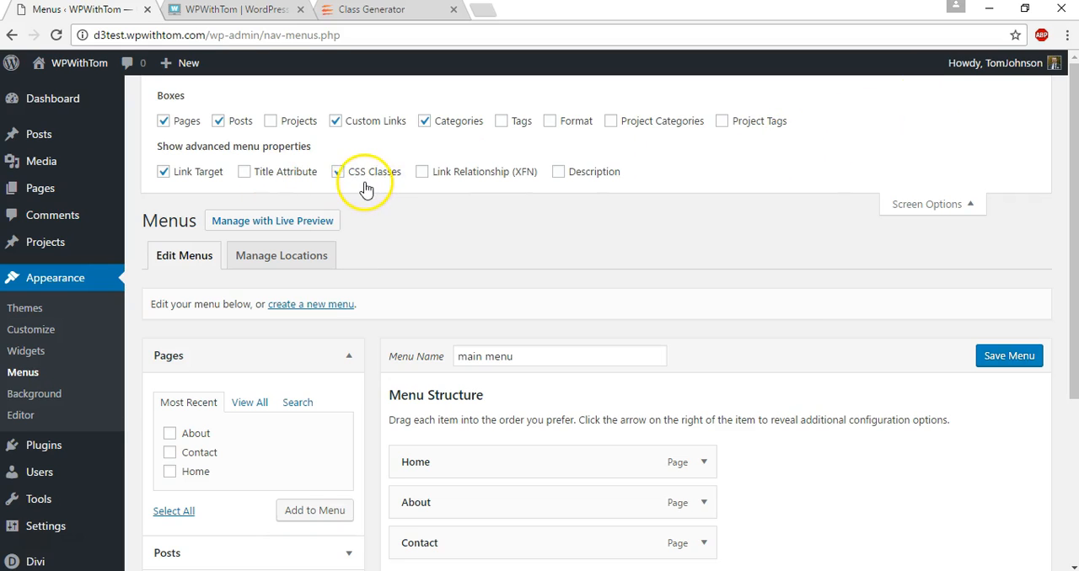
pyautogui.click(337, 172)
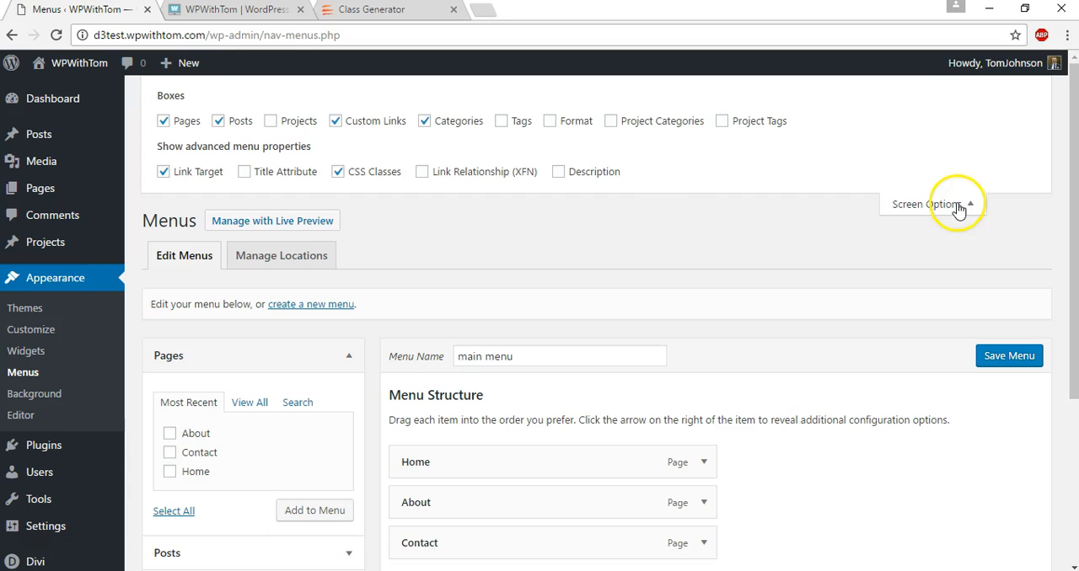
pyautogui.moveTo(978, 218)
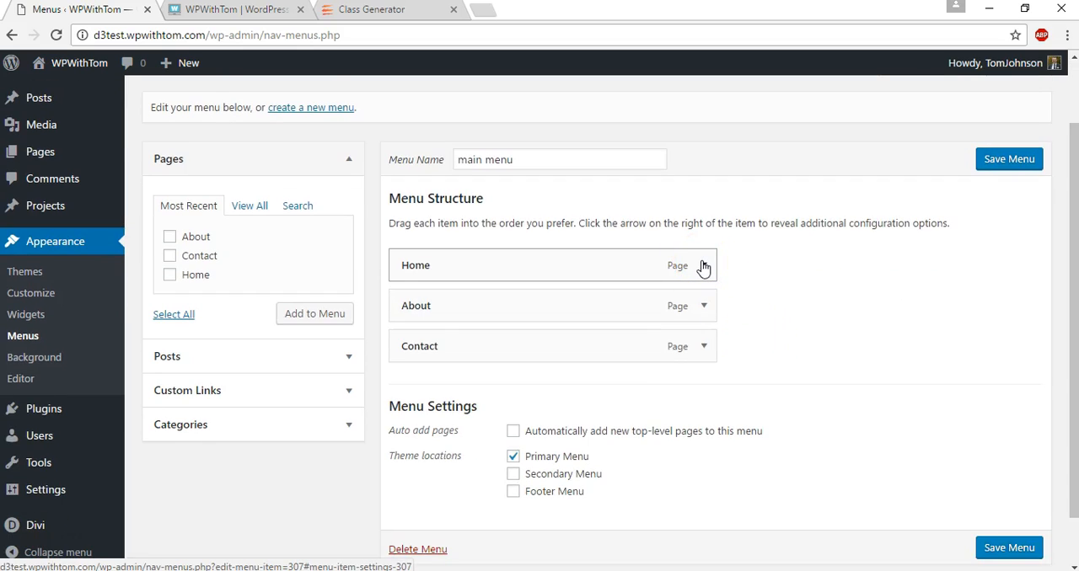
pyautogui.click(703, 266)
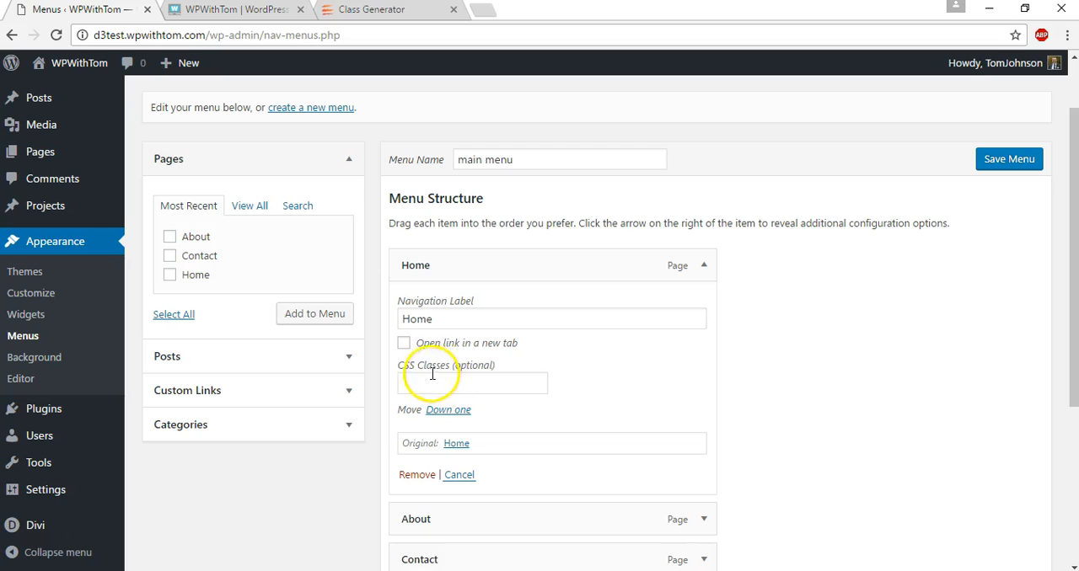
pyautogui.moveTo(465, 378)
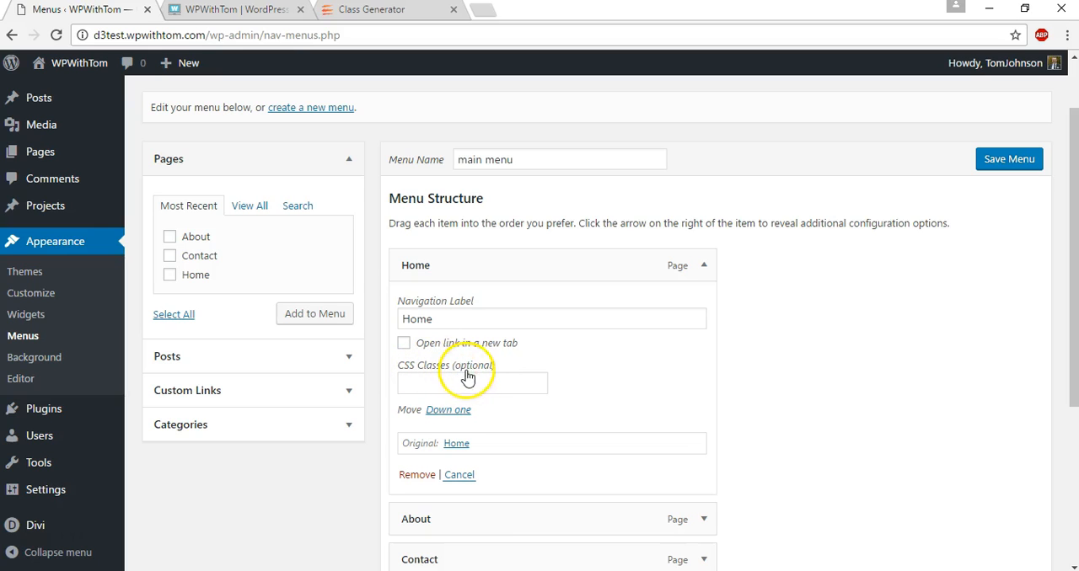
pyautogui.moveTo(587, 384)
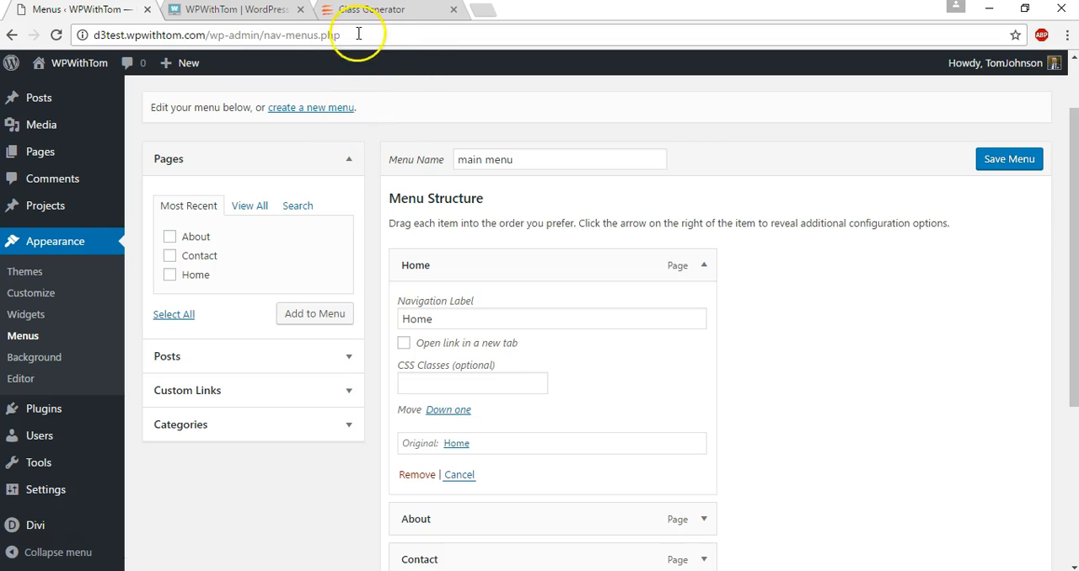
# On the Class Generator page, set the jello animation to 1.0 s delay and 2.5 s duration.
pyautogui.click(379, 10)
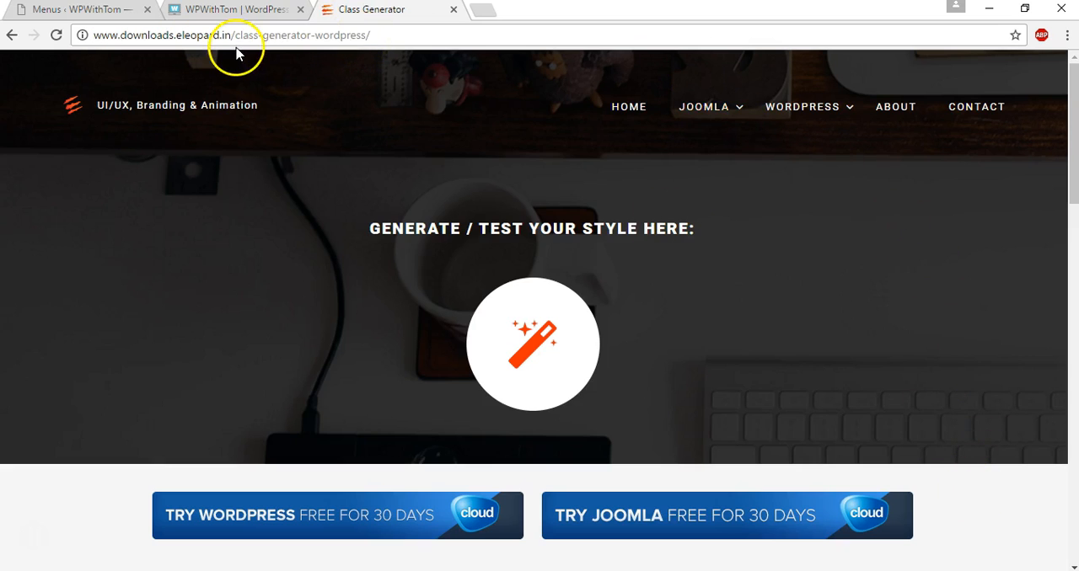
pyautogui.scroll(-3)
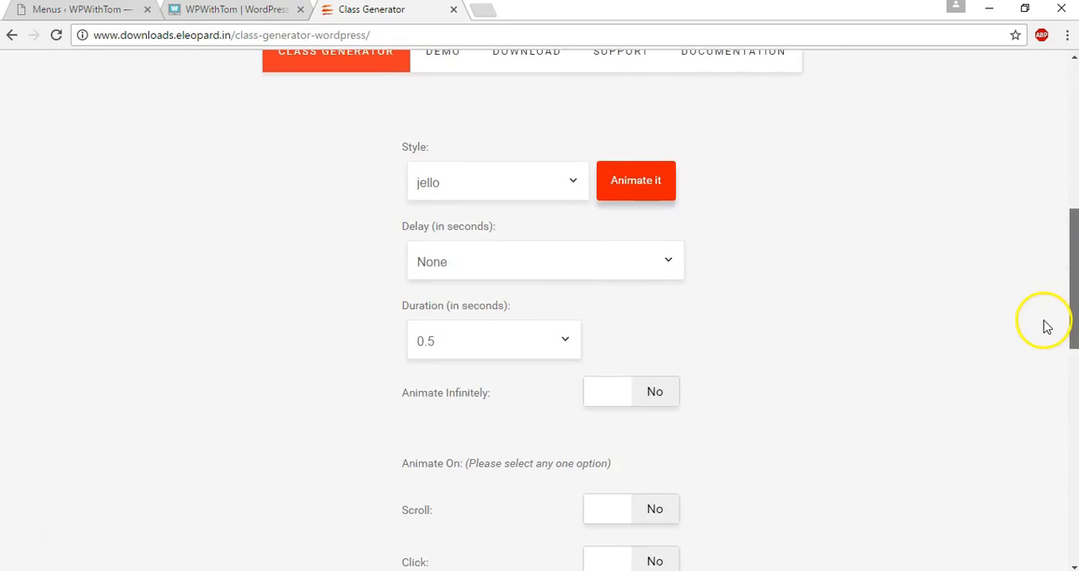
pyautogui.scroll(3)
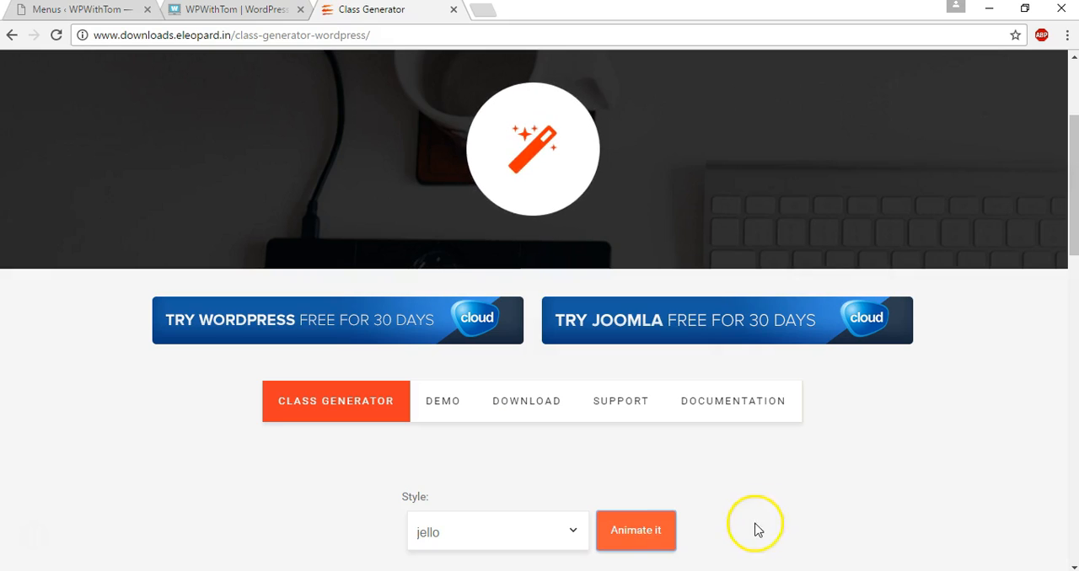
pyautogui.scroll(-3)
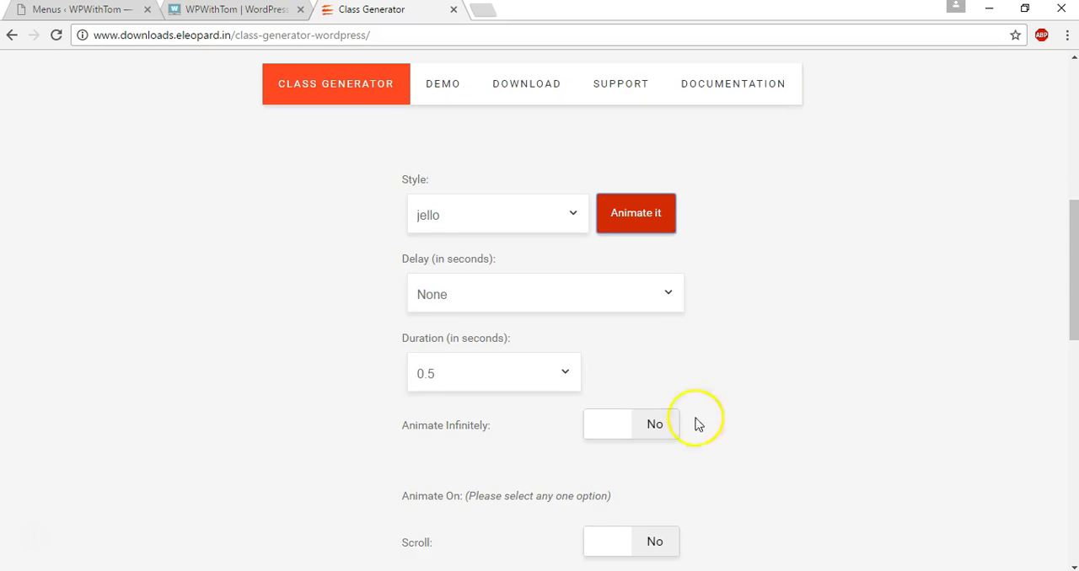
pyautogui.moveTo(533, 212)
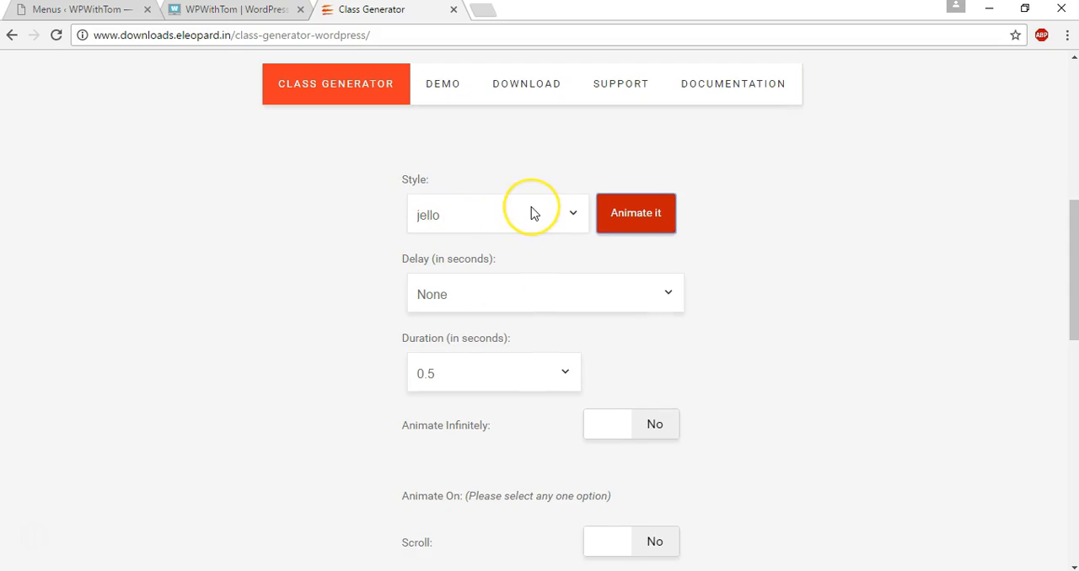
pyautogui.moveTo(590, 293)
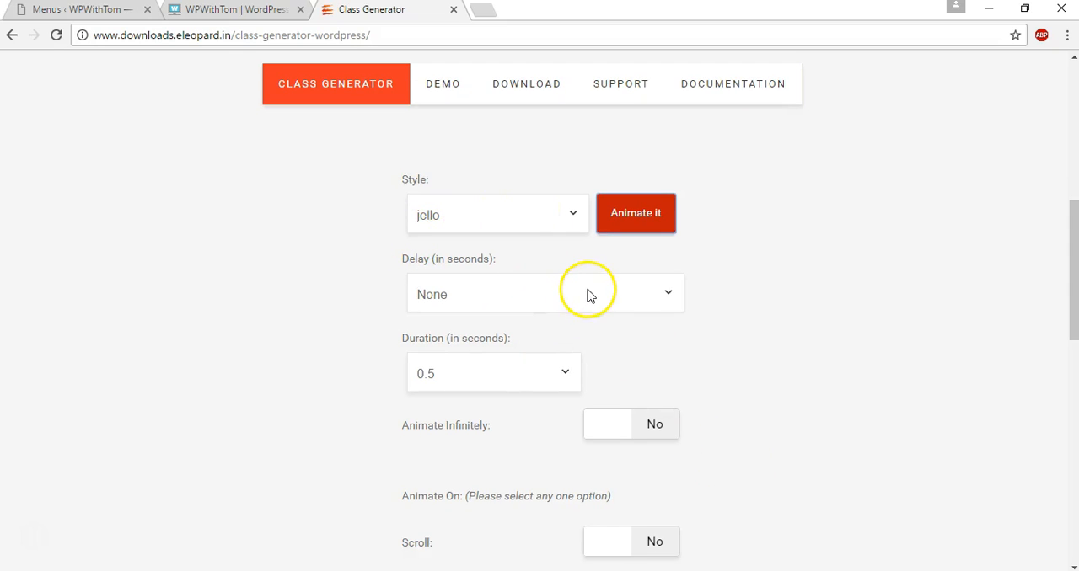
pyautogui.click(545, 293)
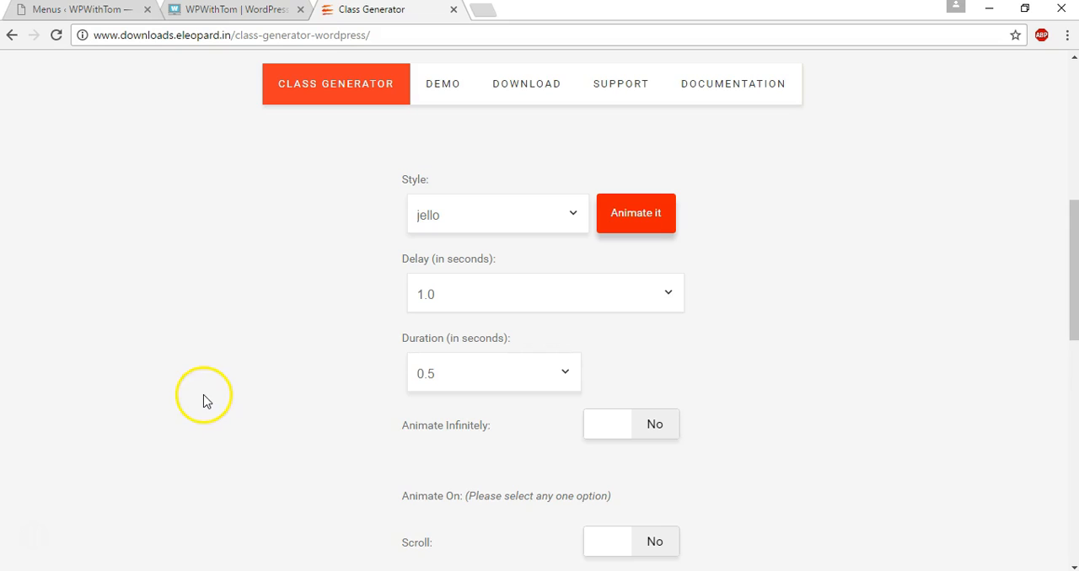
pyautogui.moveTo(568, 377)
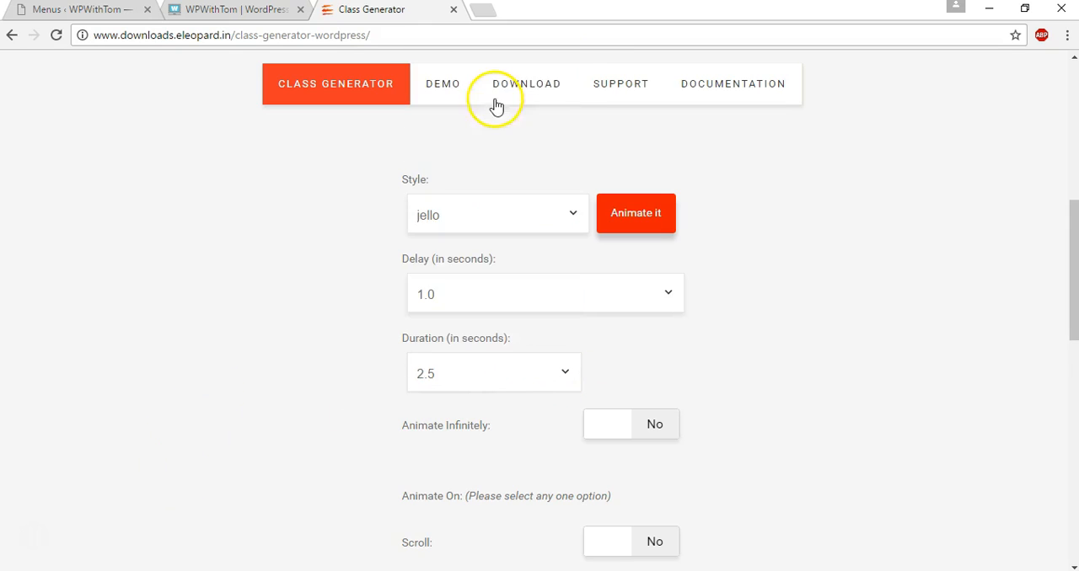
pyautogui.scroll(-3)
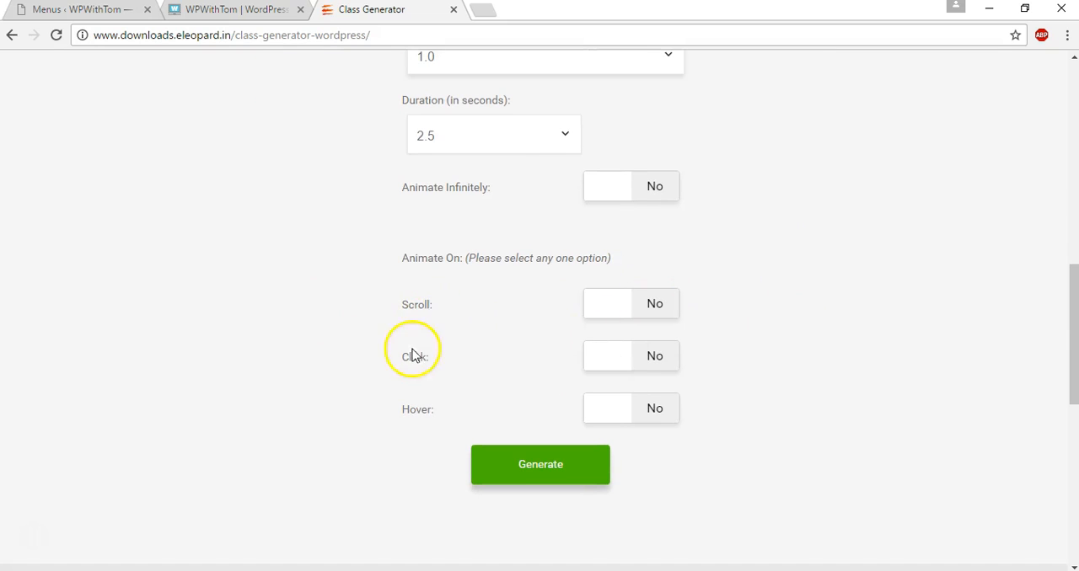
pyautogui.scroll(3)
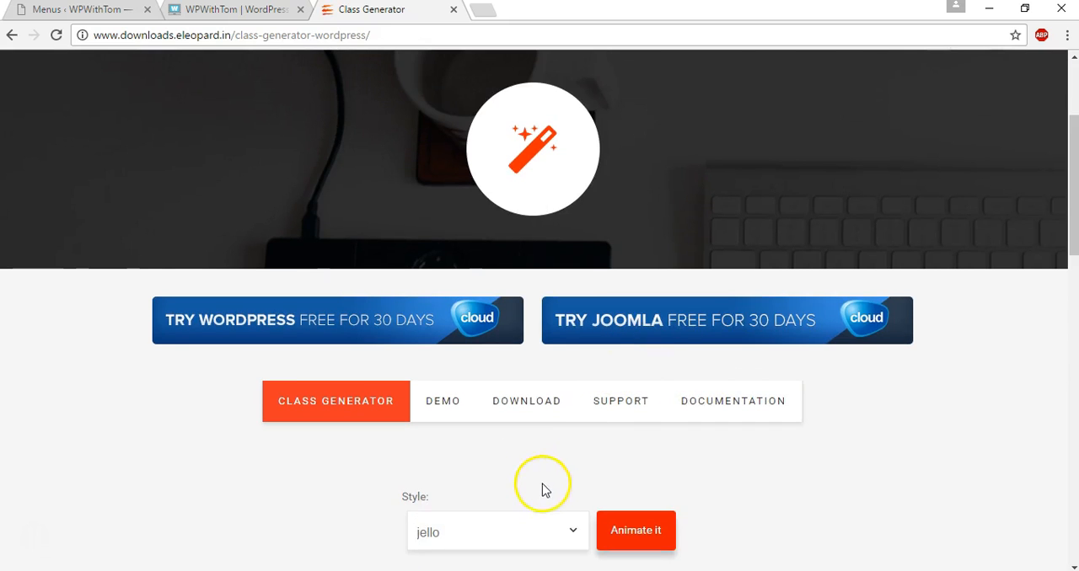
# Preview animation styles (including rubberBand) and settle on pulse.
pyautogui.click(495, 530)
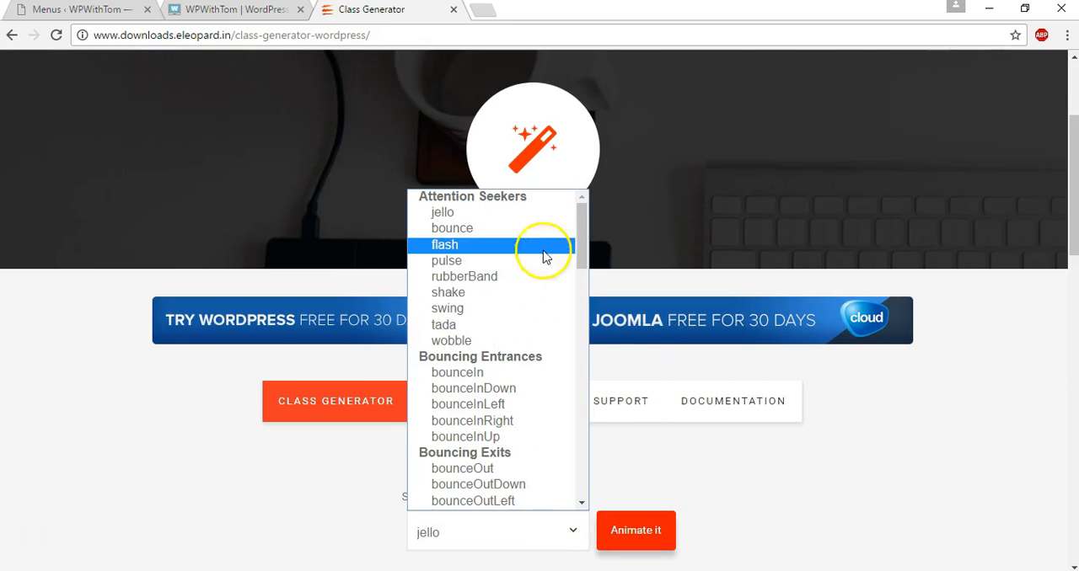
pyautogui.scroll(-3)
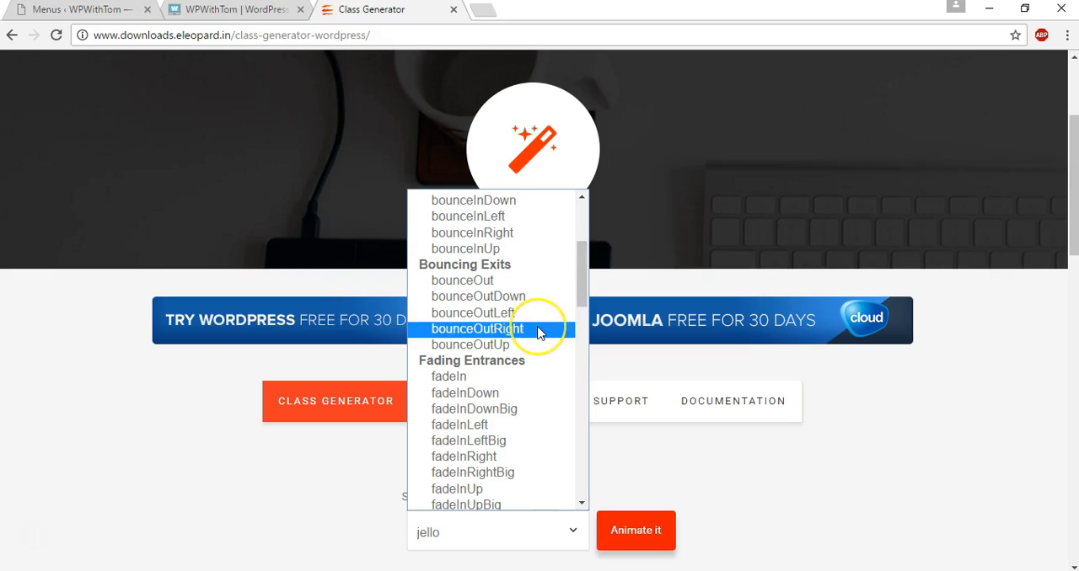
pyautogui.click(472, 329)
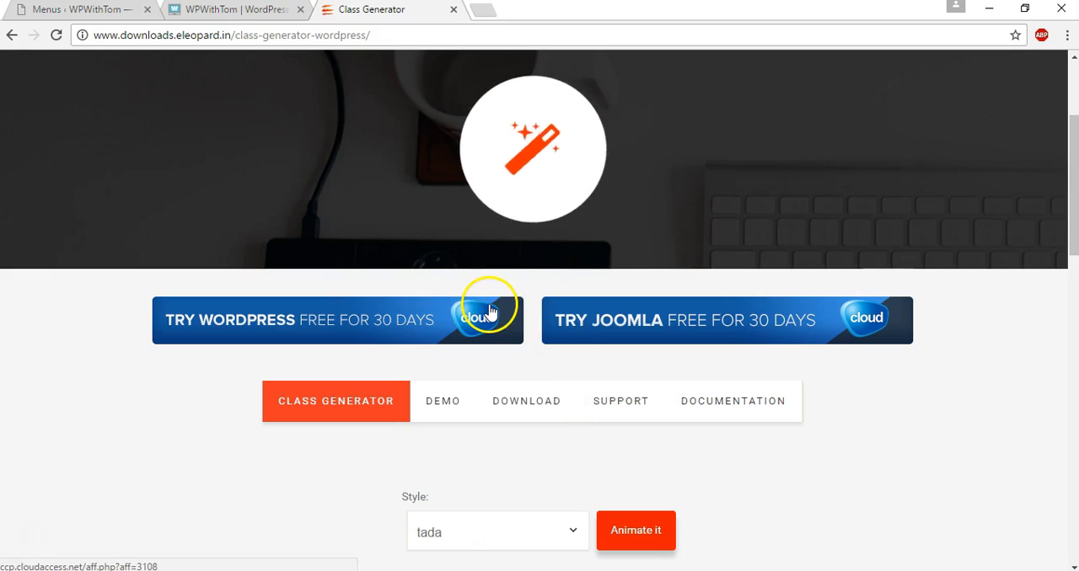
pyautogui.click(569, 529)
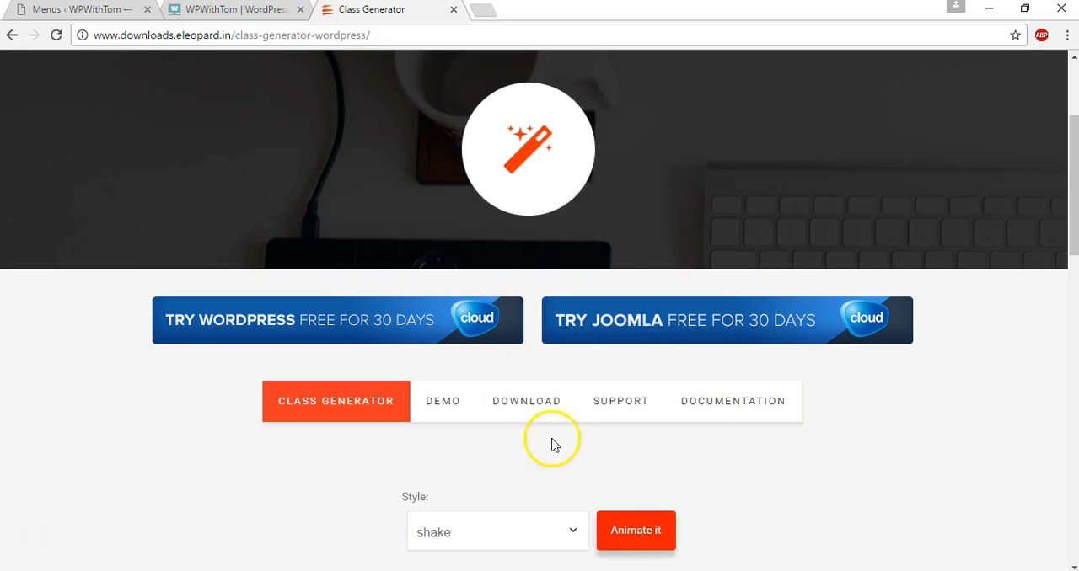
pyautogui.click(495, 529)
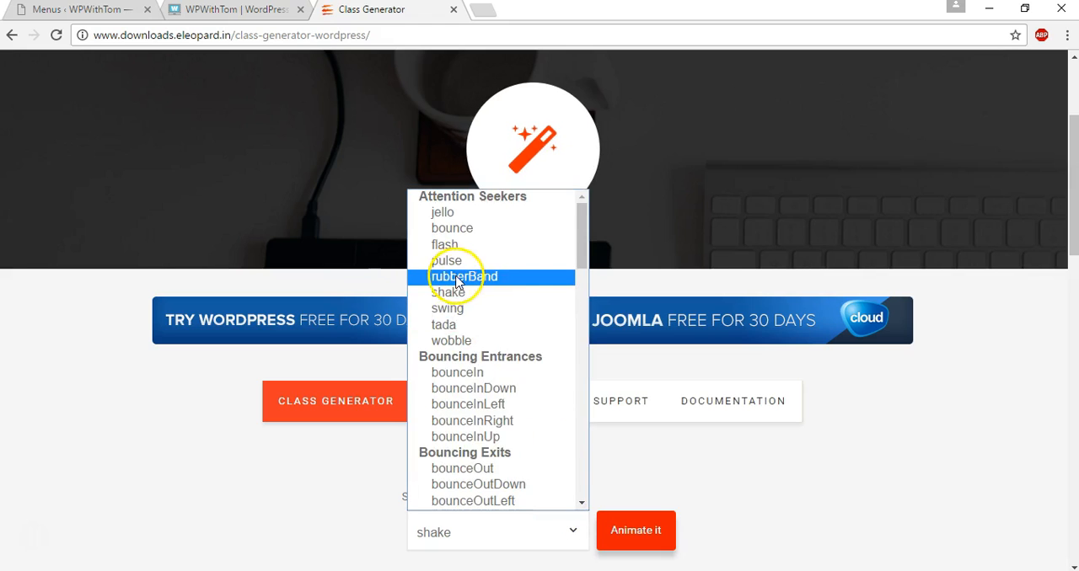
pyautogui.click(463, 277)
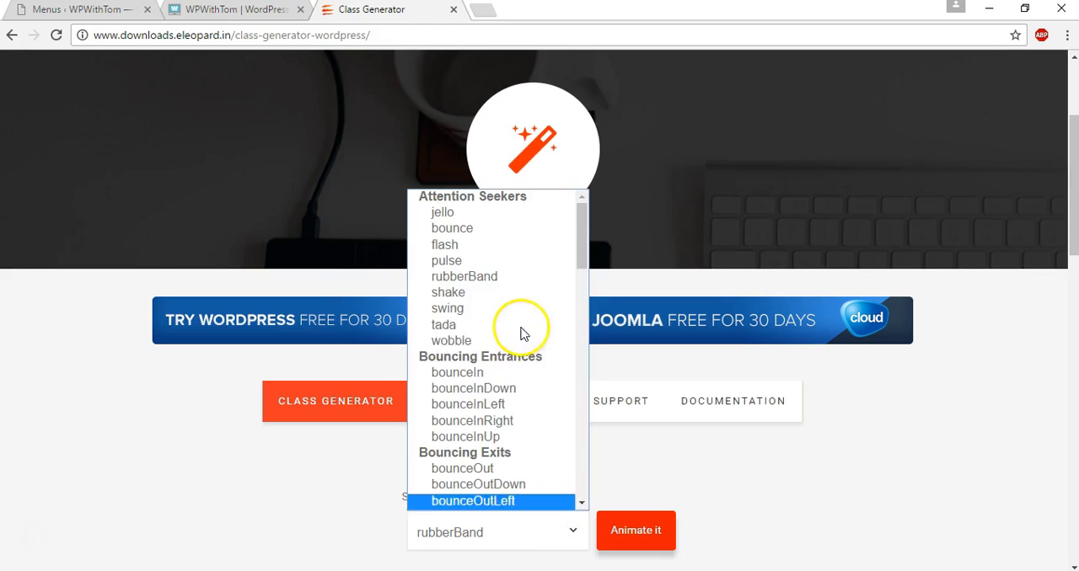
pyautogui.click(445, 260)
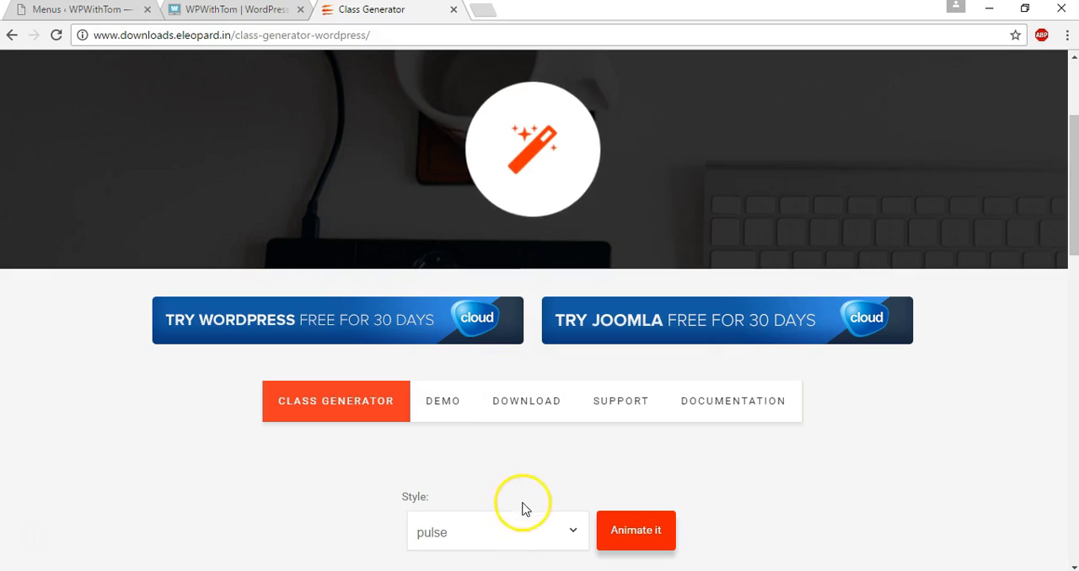
# Generate the pulse class and enter 'pulse delay2 duration5' in Home's CSS Classes field.
pyautogui.scroll(-3)
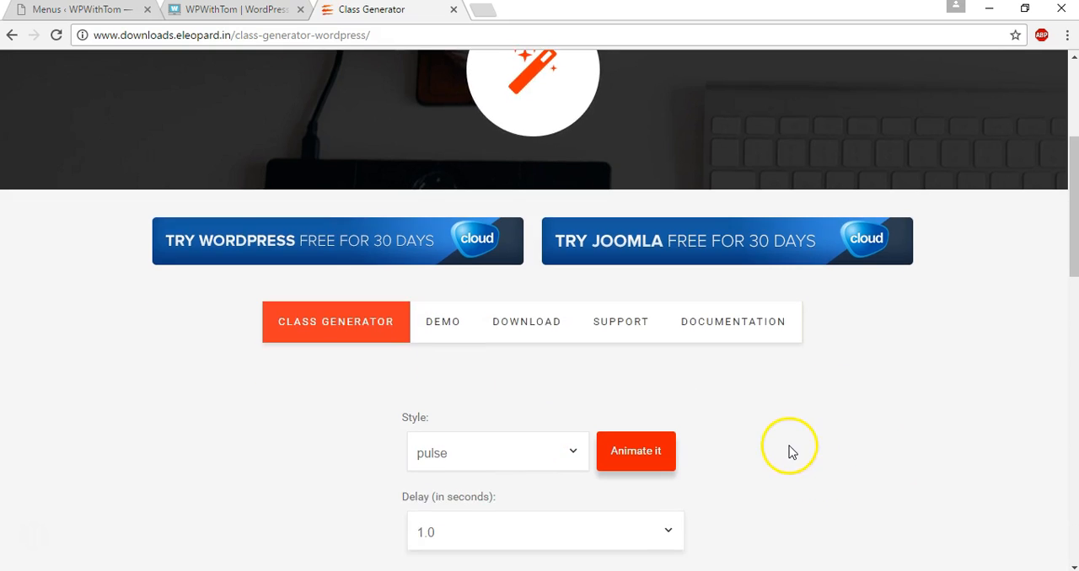
pyautogui.scroll(-3)
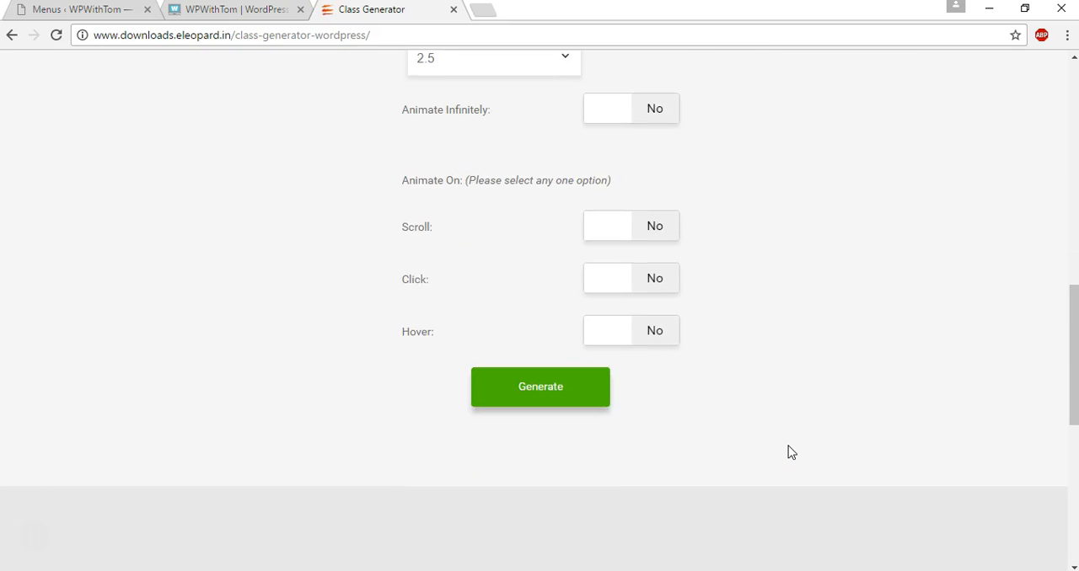
pyautogui.click(539, 386)
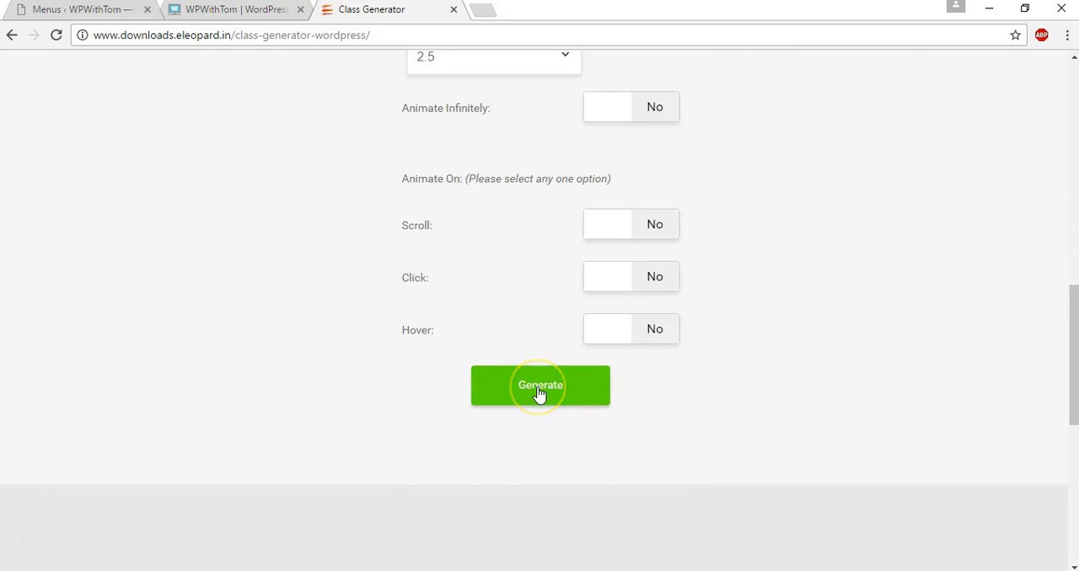
pyautogui.click(540, 386)
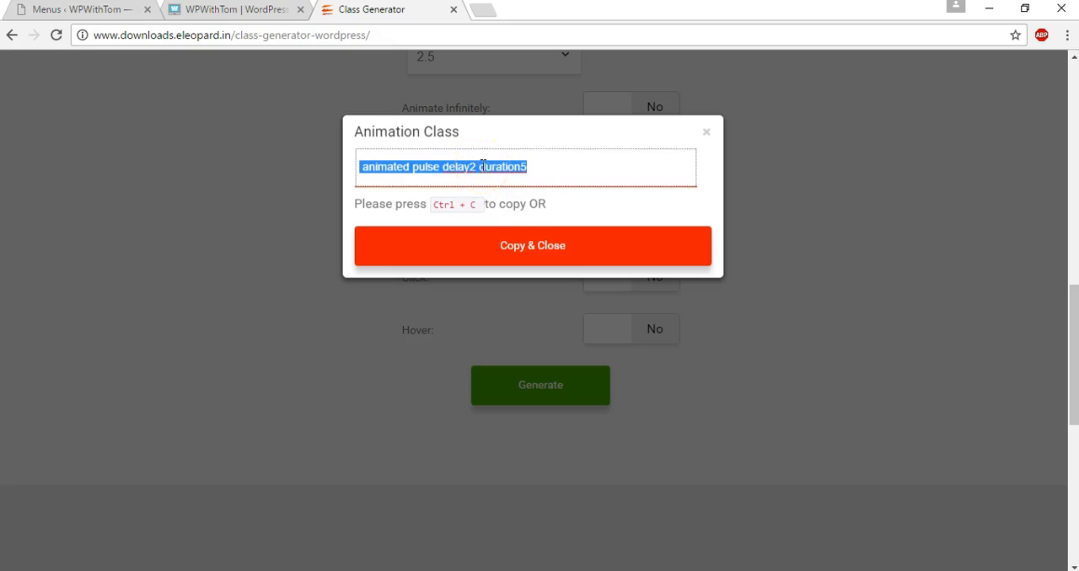
pyautogui.moveTo(708, 133)
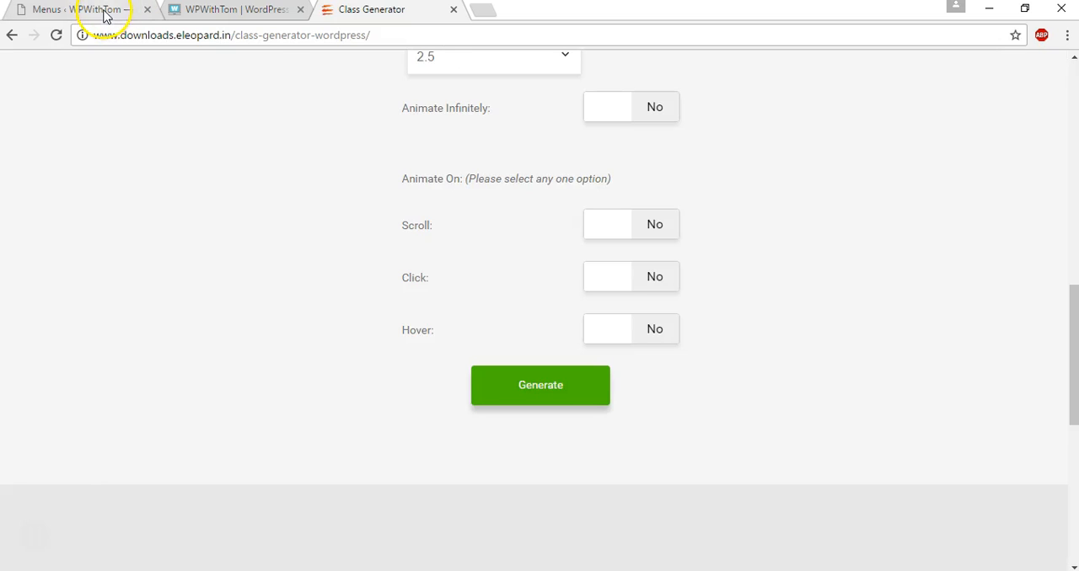
pyautogui.click(84, 10)
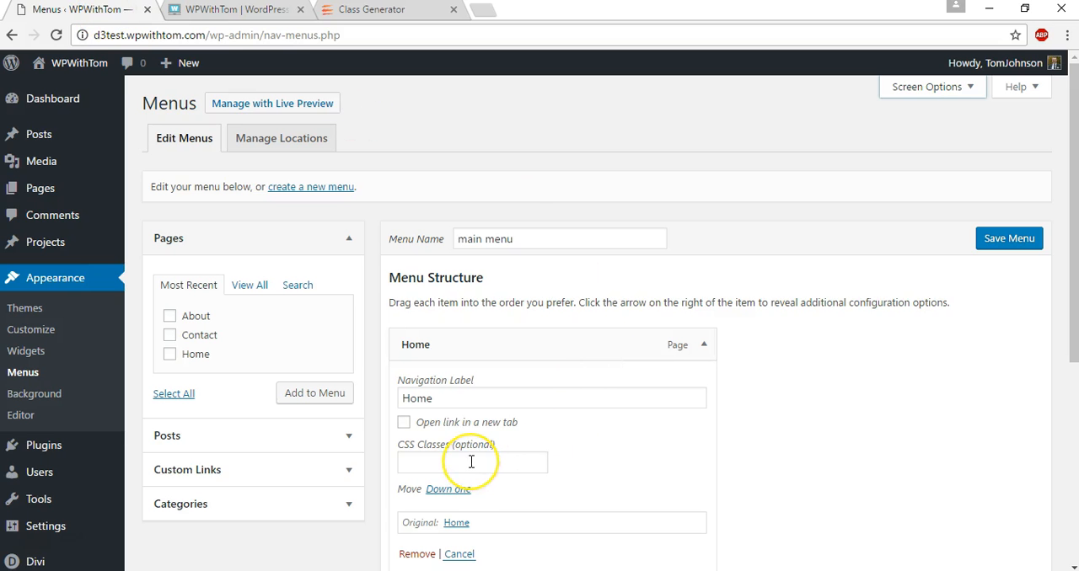
pyautogui.click(472, 462)
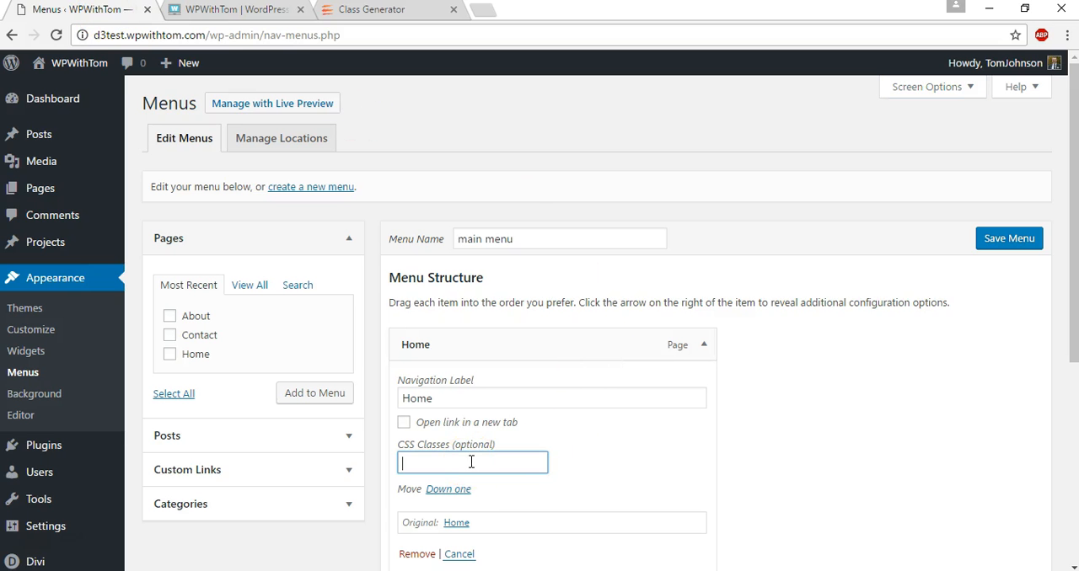
pyautogui.write('pulse delay2 duration5')
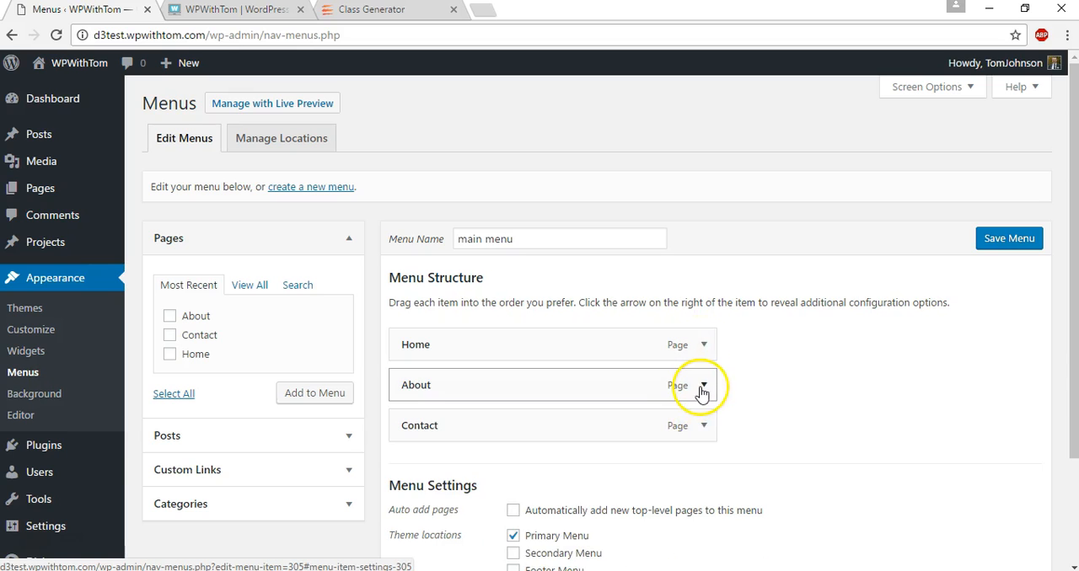
# Generate a swing class and give About the 'swing delay2 duration5' classes, then collapse it.
pyautogui.click(704, 386)
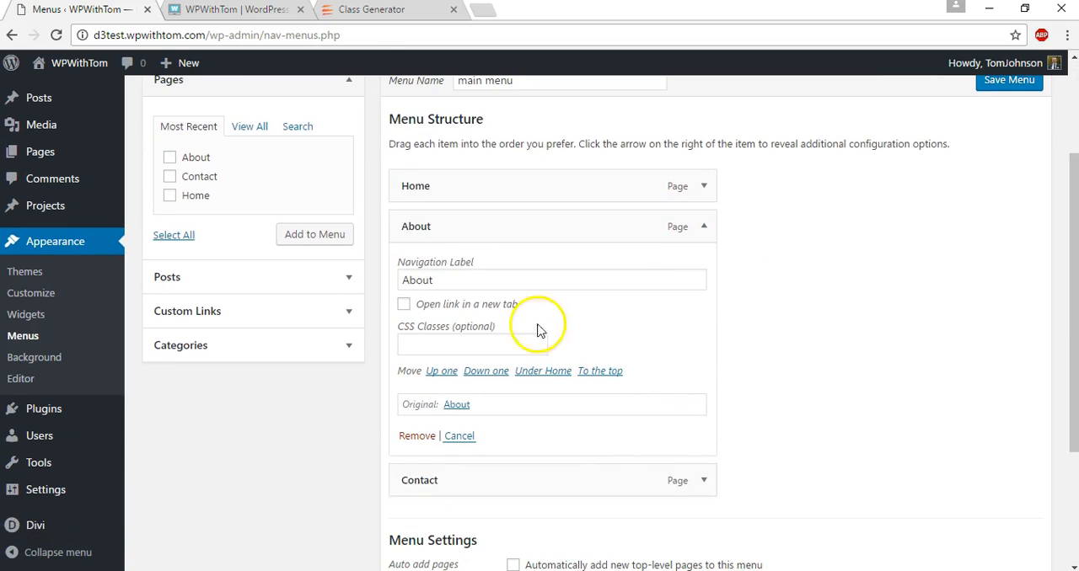
pyautogui.click(388, 10)
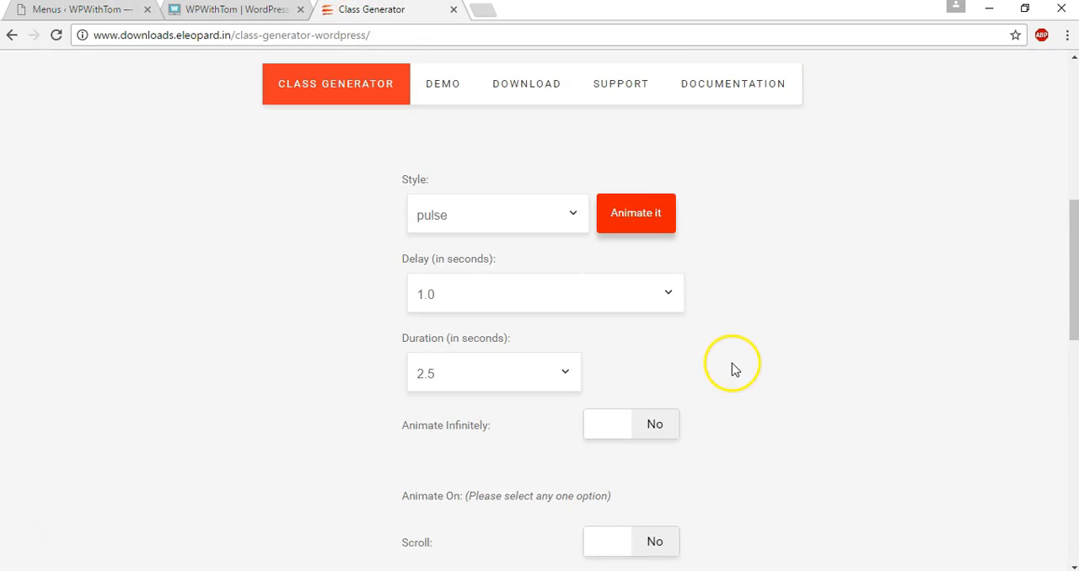
pyautogui.click(495, 214)
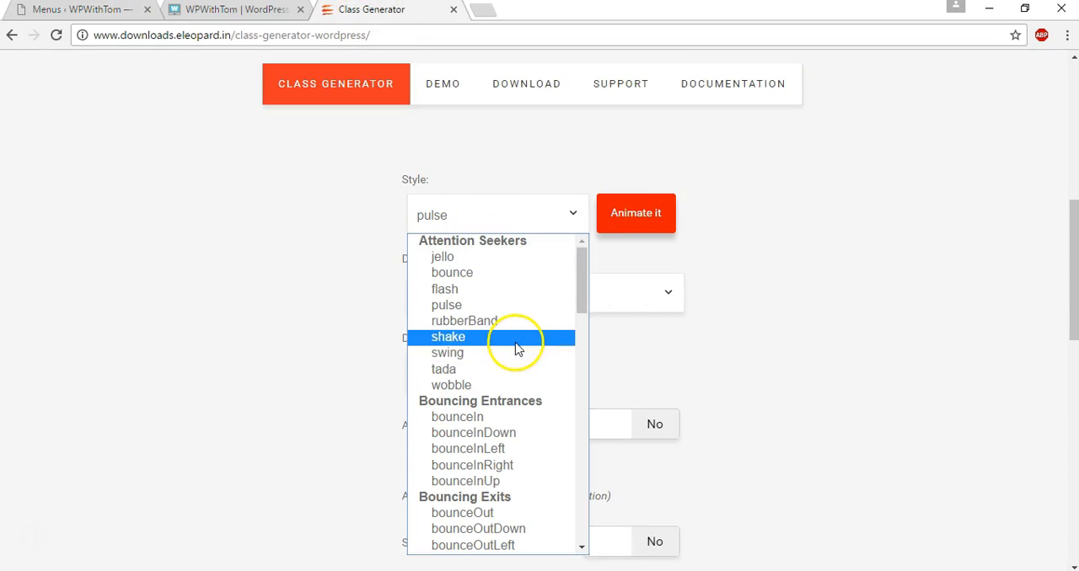
pyautogui.click(446, 352)
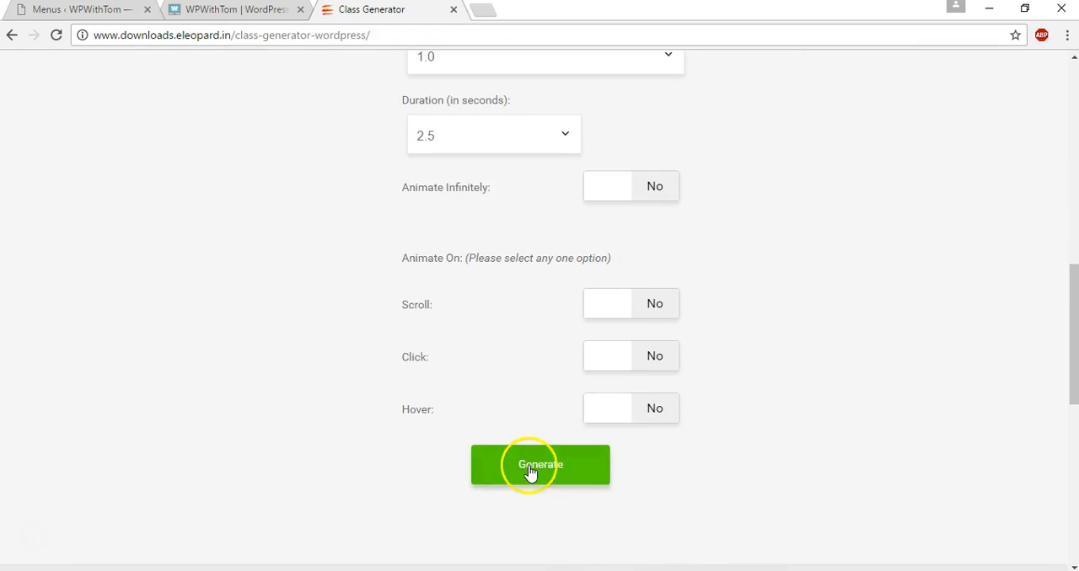
pyautogui.click(540, 465)
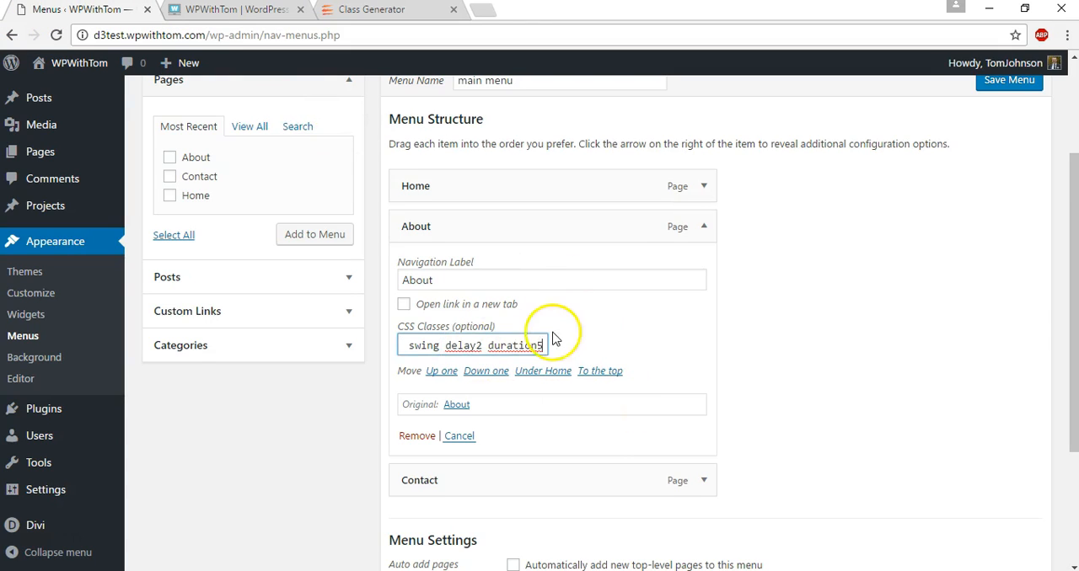
pyautogui.click(702, 225)
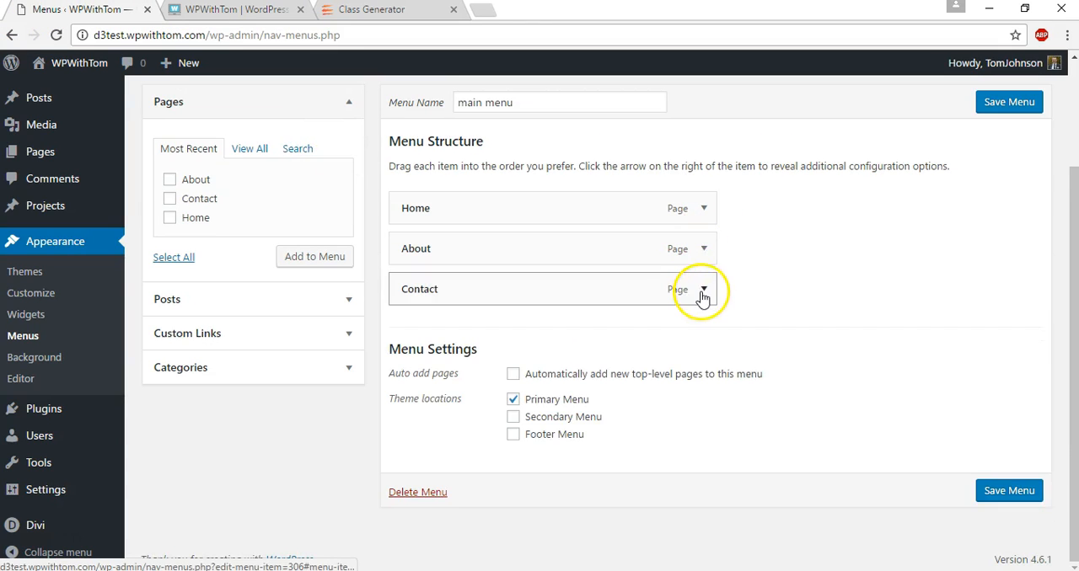
# Choose the bounceInRight style in the Class Generator and generate its class string.
pyautogui.click(380, 10)
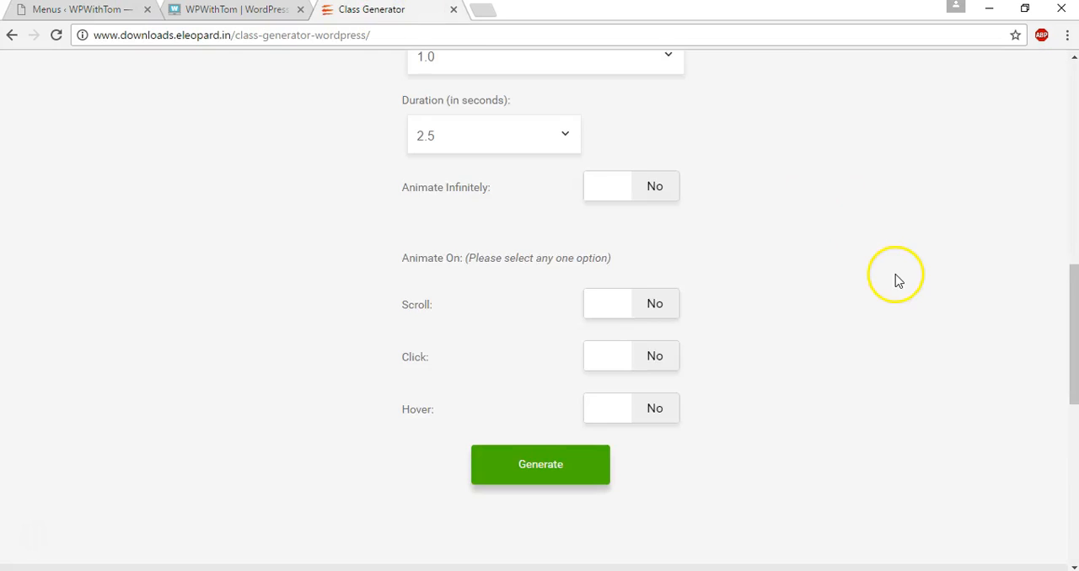
pyautogui.click(568, 374)
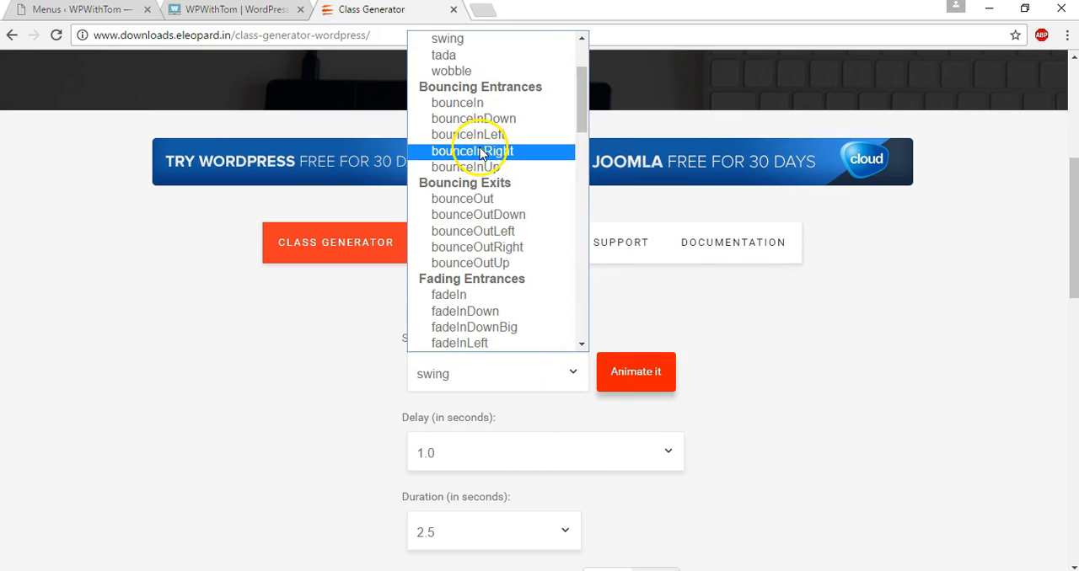
pyautogui.click(468, 152)
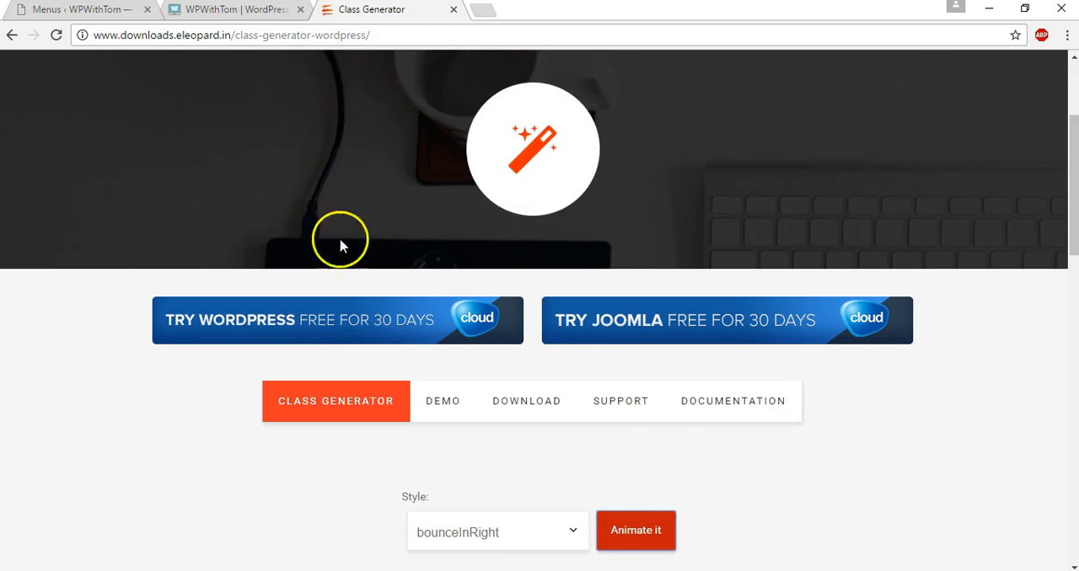
pyautogui.scroll(-3)
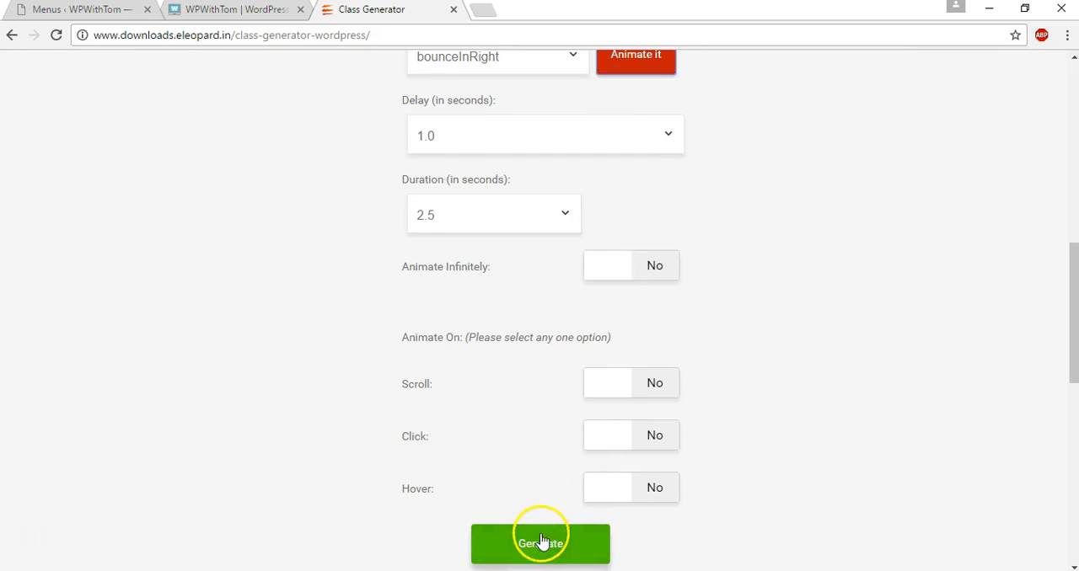
pyautogui.click(532, 542)
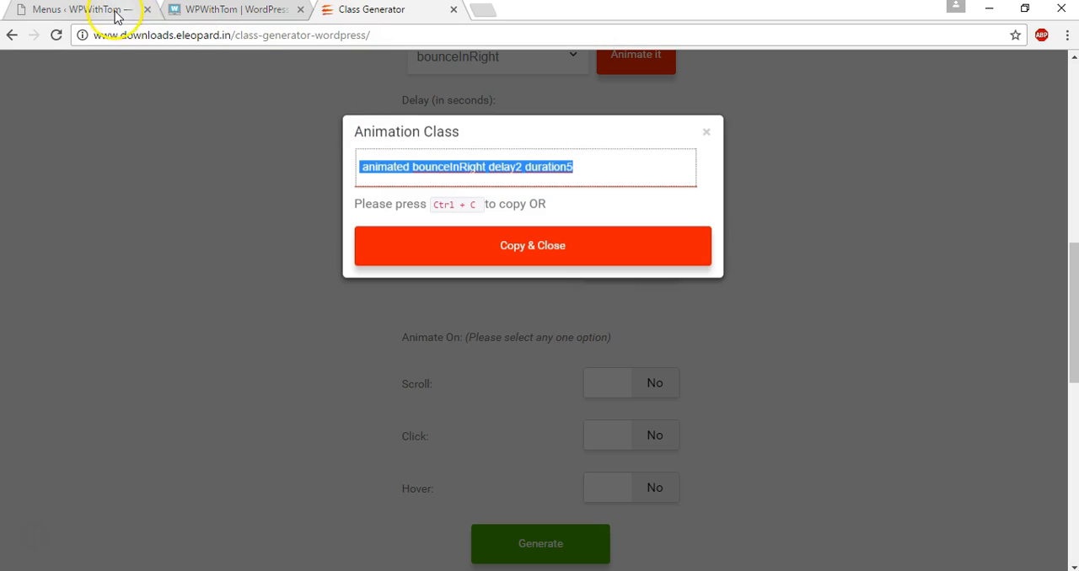
# Enter 'bounceInRight delay2 duration5' in Contact's CSS Classes field and check it.
pyautogui.click(93, 13)
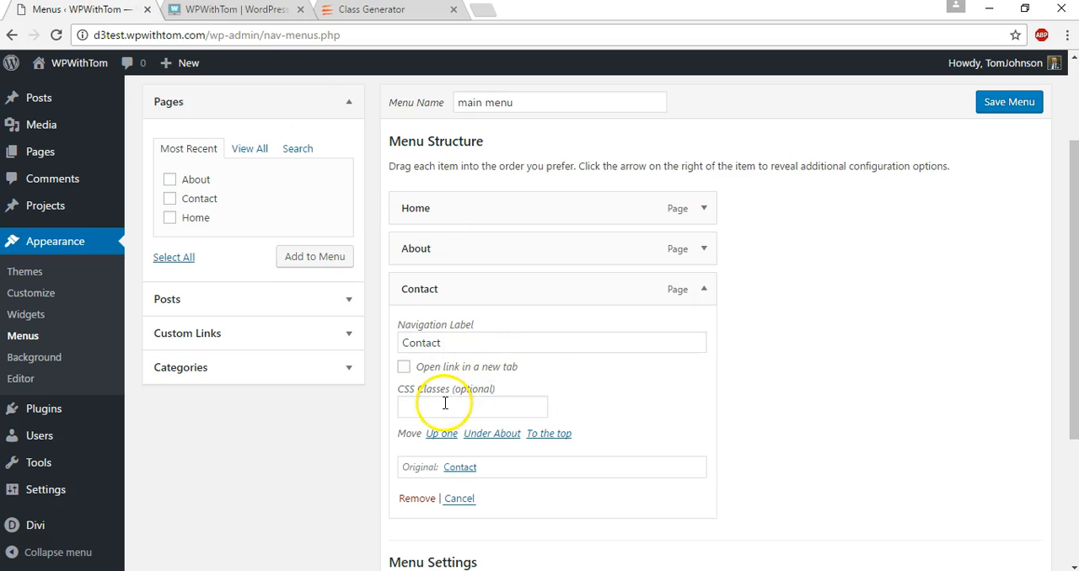
pyautogui.write('nRight delay2 duration5')
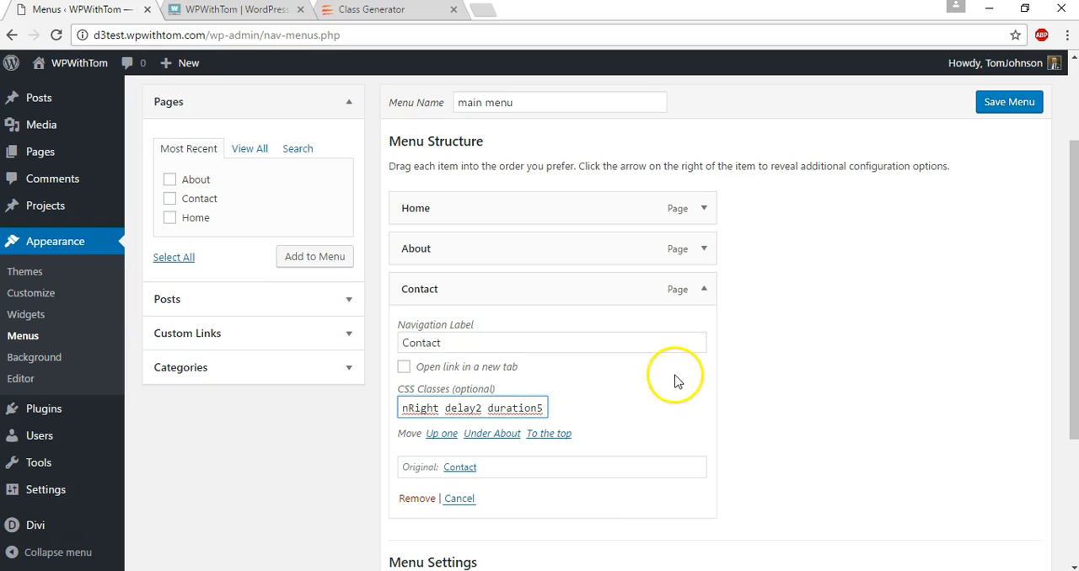
pyautogui.click(536, 408)
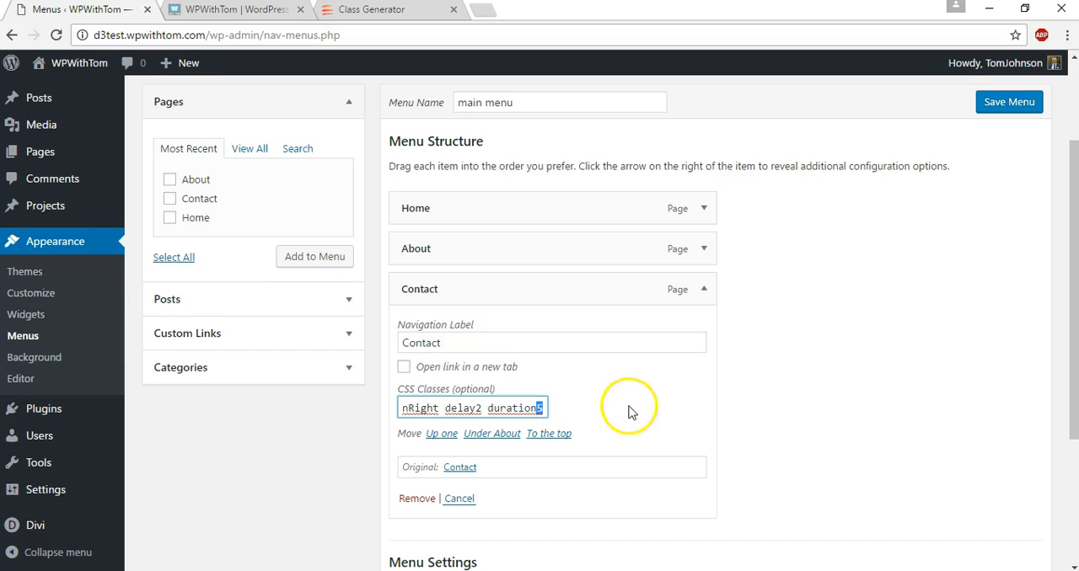
pyautogui.click(1008, 101)
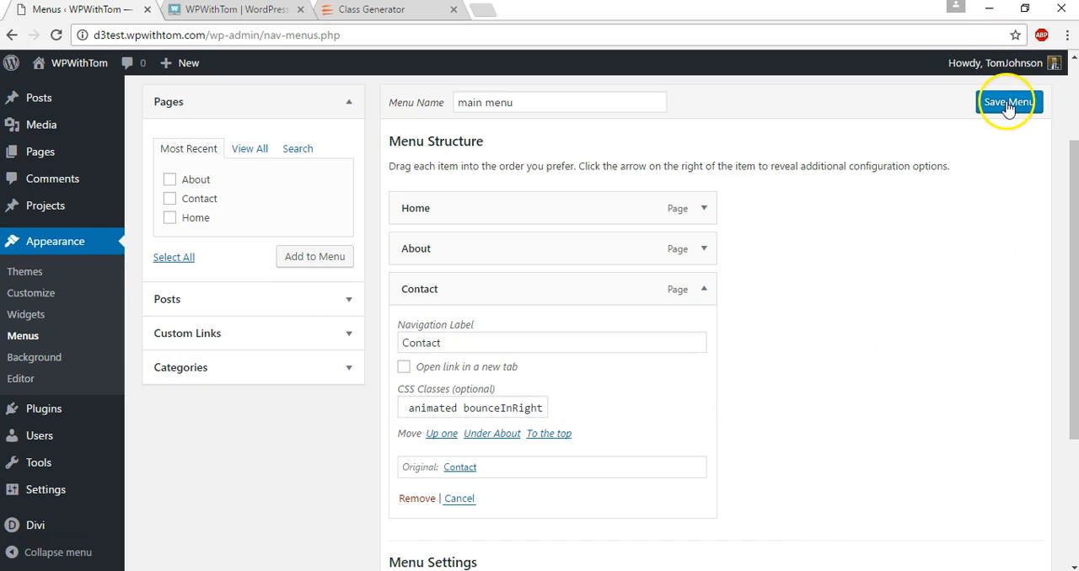
# Save the menu, reload the live site to watch the animation, and return to the menu editor.
pyautogui.click(1011, 101)
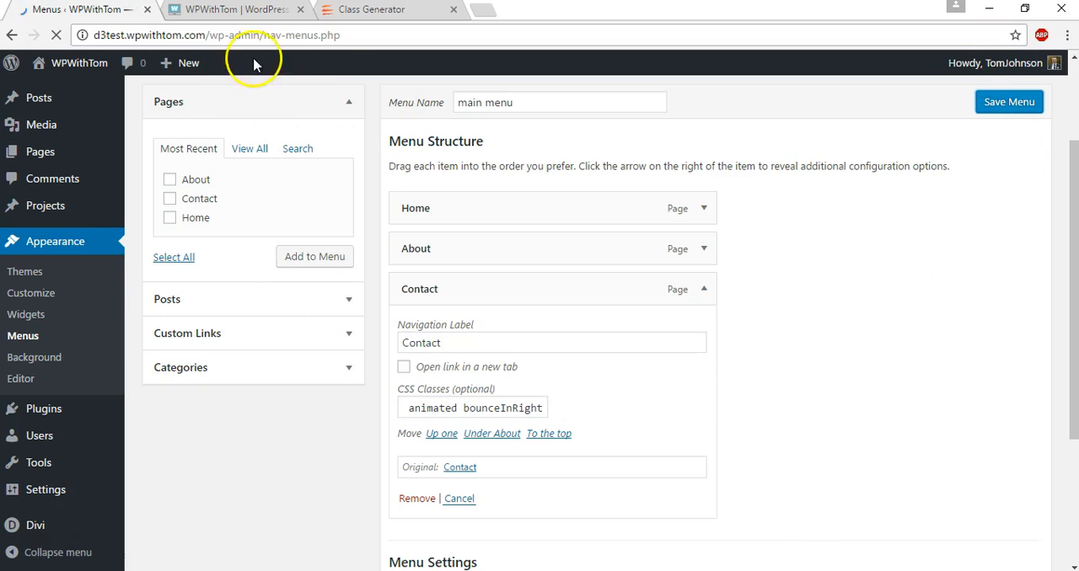
pyautogui.moveTo(222, 15)
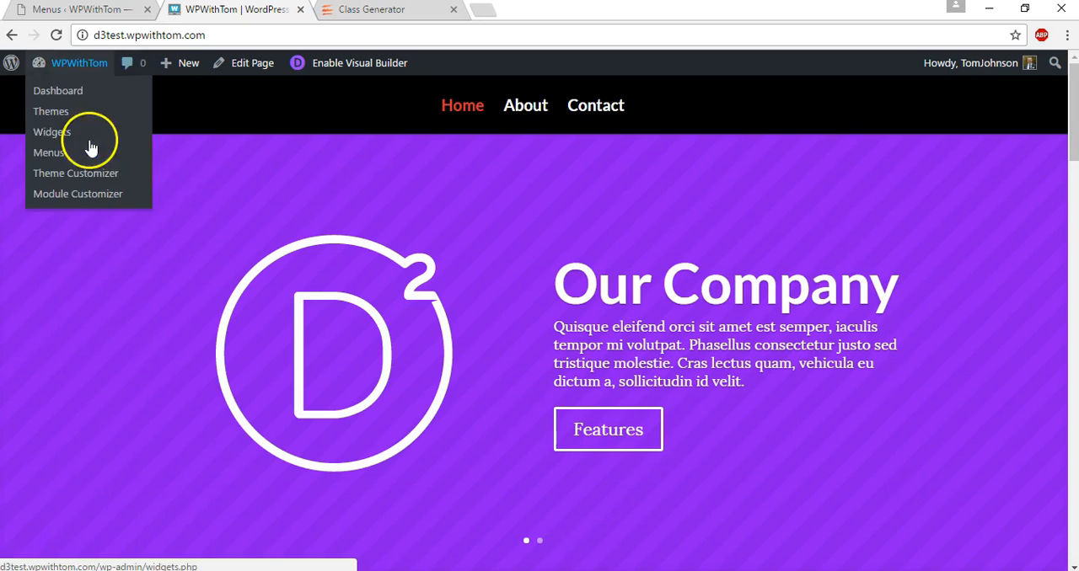
pyautogui.moveTo(485, 110)
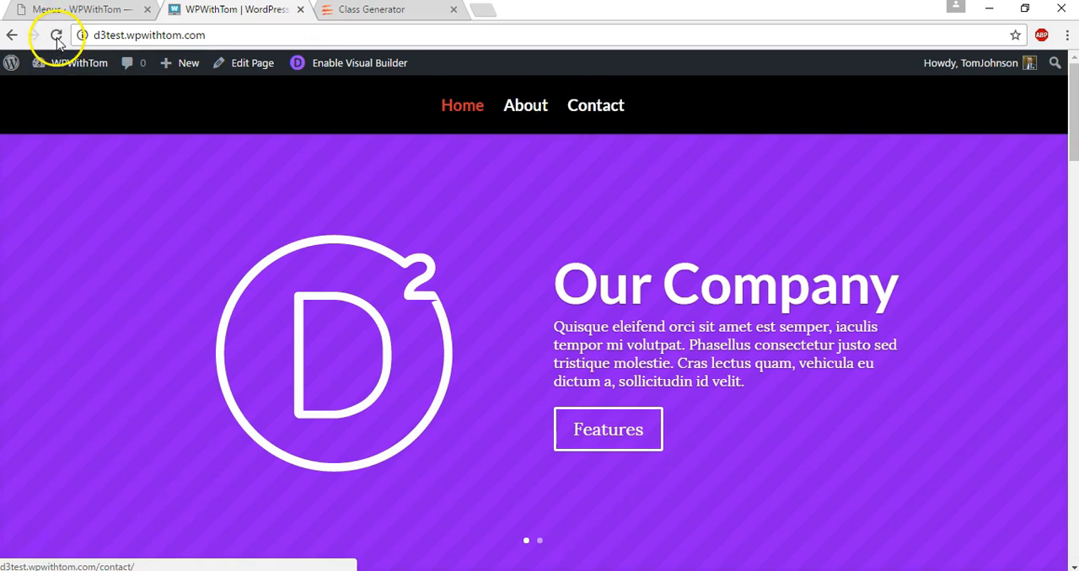
pyautogui.click(54, 35)
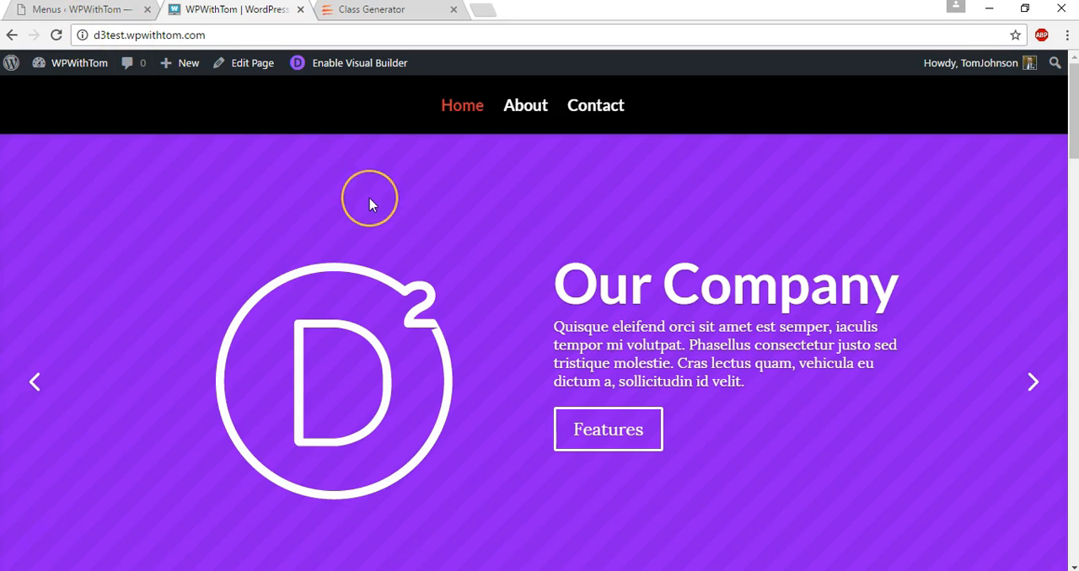
pyautogui.moveTo(327, 205)
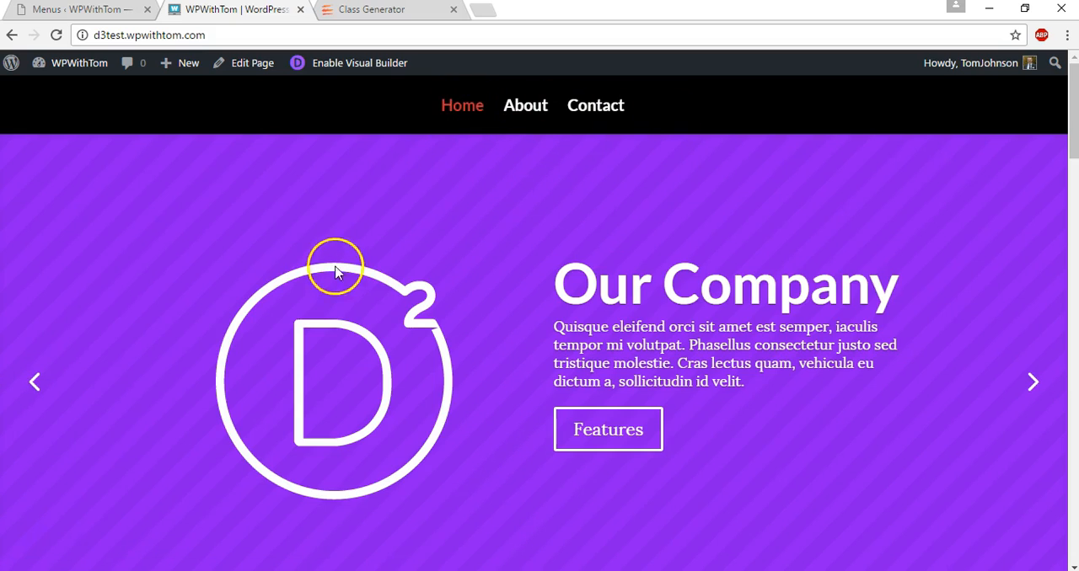
pyautogui.moveTo(346, 226)
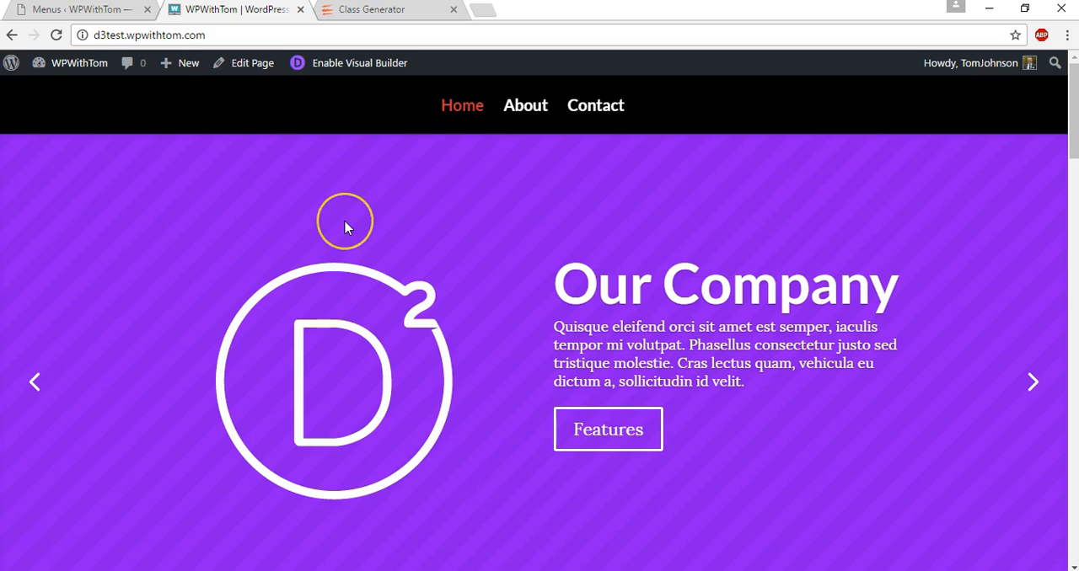
pyautogui.moveTo(88, 12)
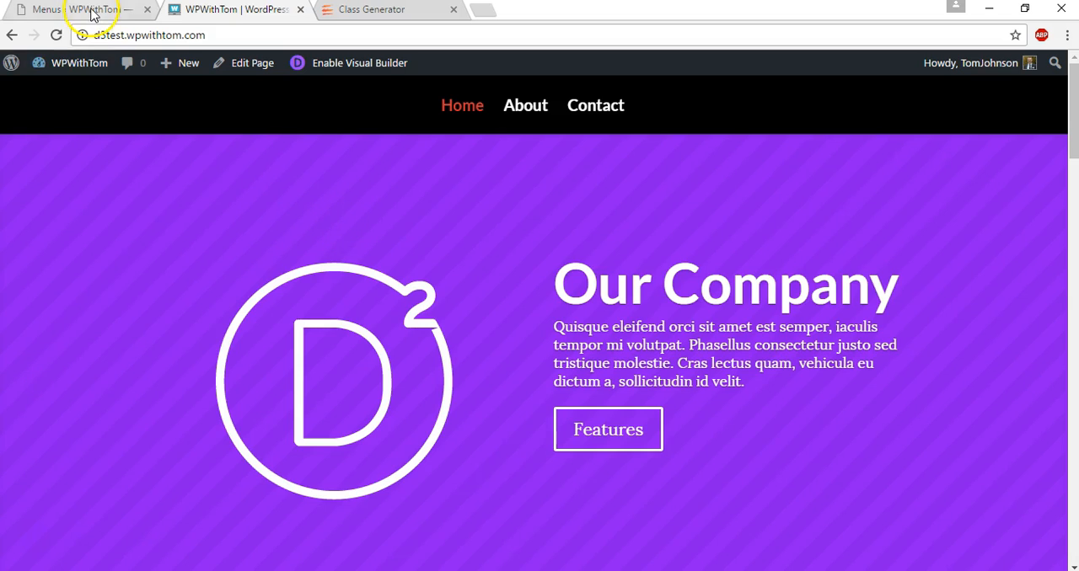
pyautogui.click(98, 15)
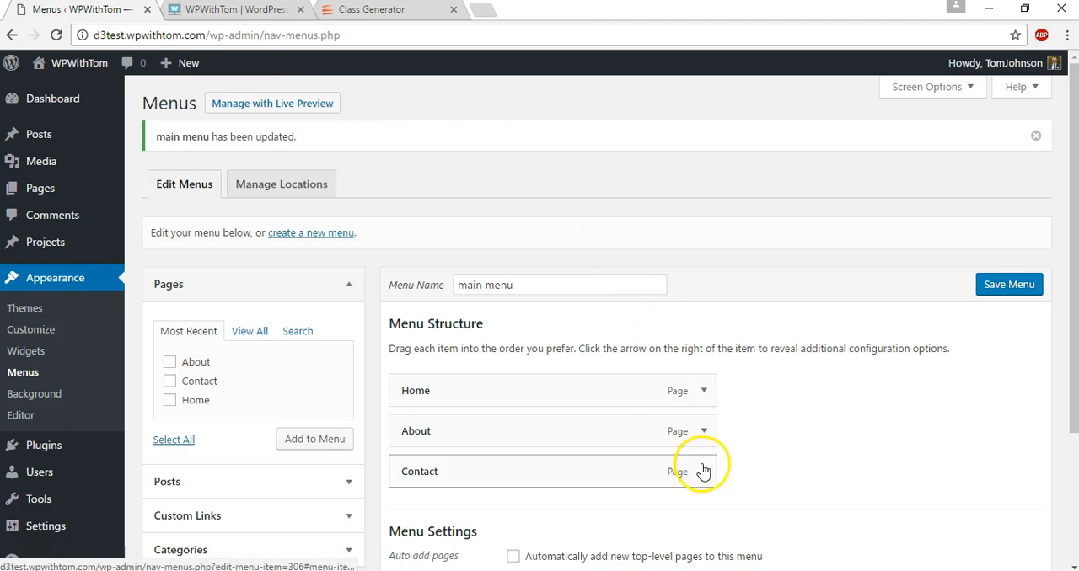
# Collapse the Contact item, open the Pages list and reach Home's edit link.
pyautogui.click(705, 468)
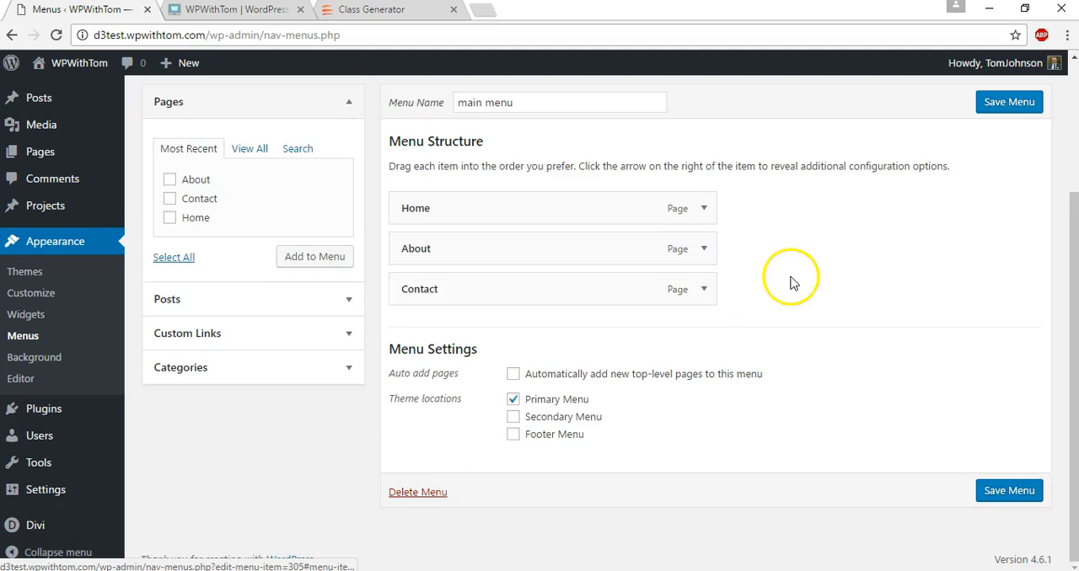
pyautogui.moveTo(496, 172)
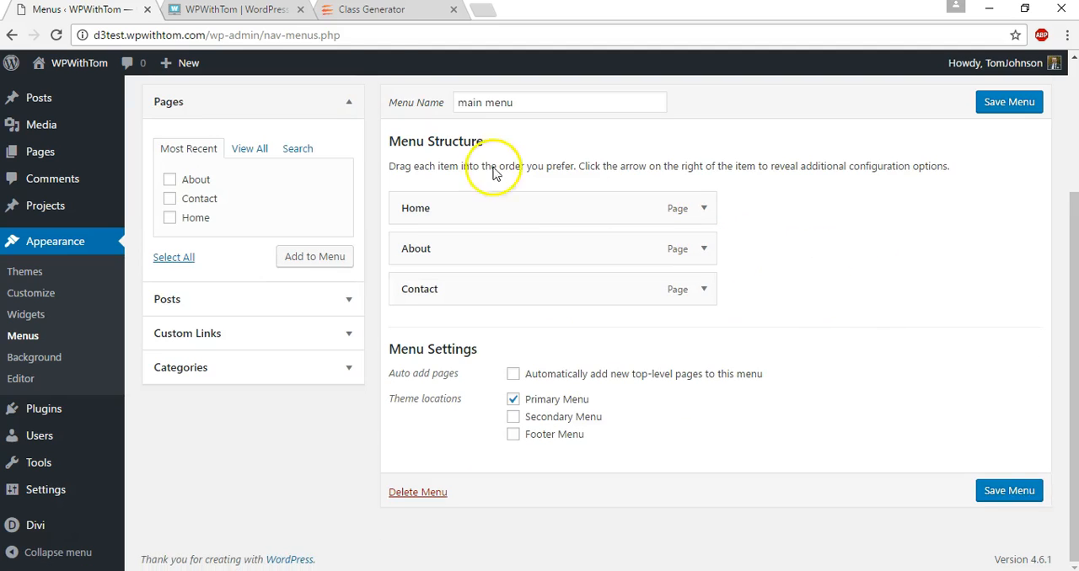
pyautogui.click(216, 10)
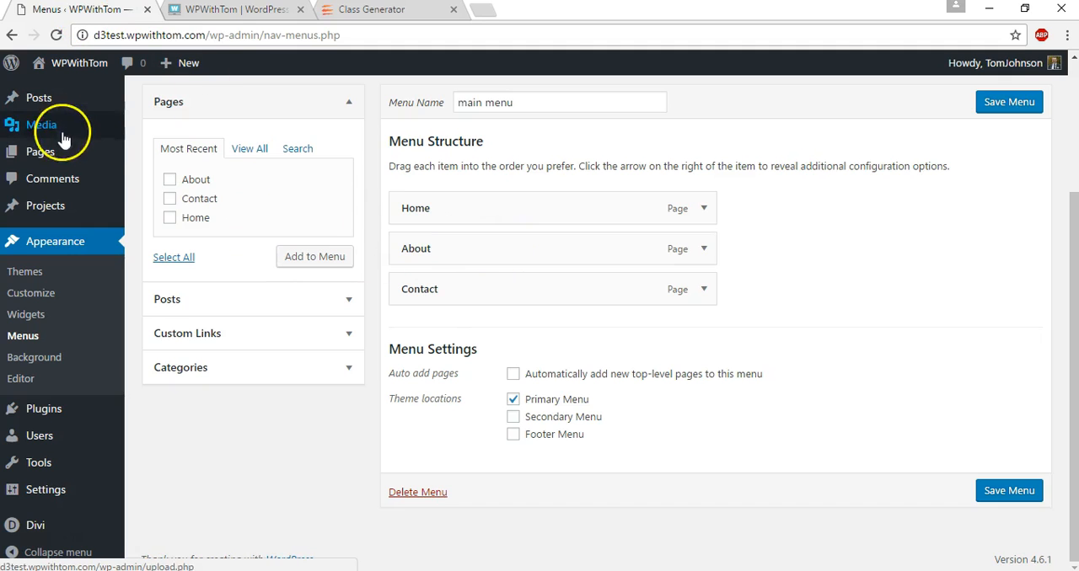
pyautogui.click(39, 152)
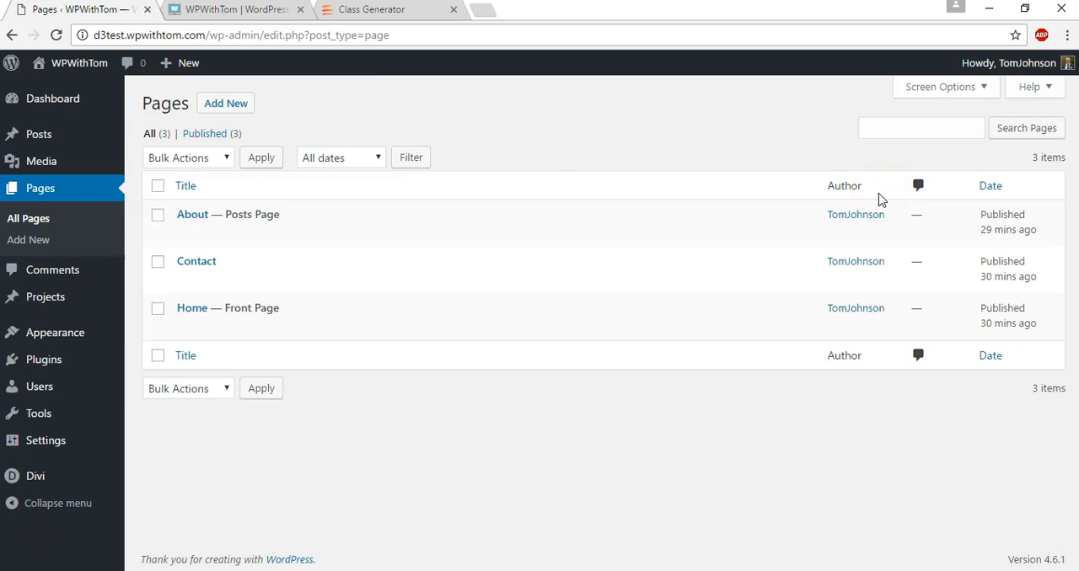
pyautogui.click(185, 327)
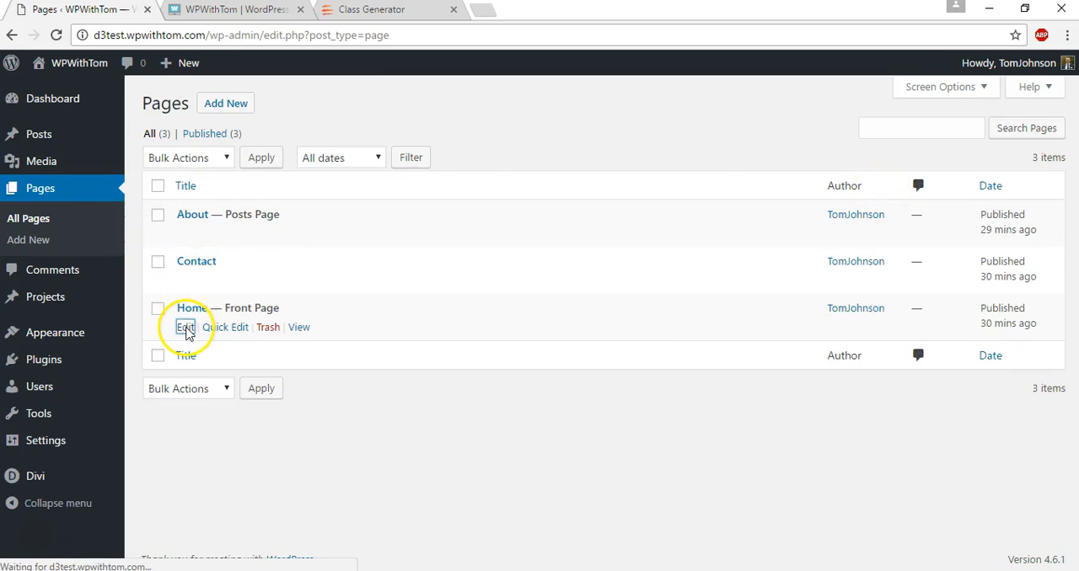
# Open Home in the Divi Builder, review a Testimonial module's settings and close them unchanged.
pyautogui.click(185, 327)
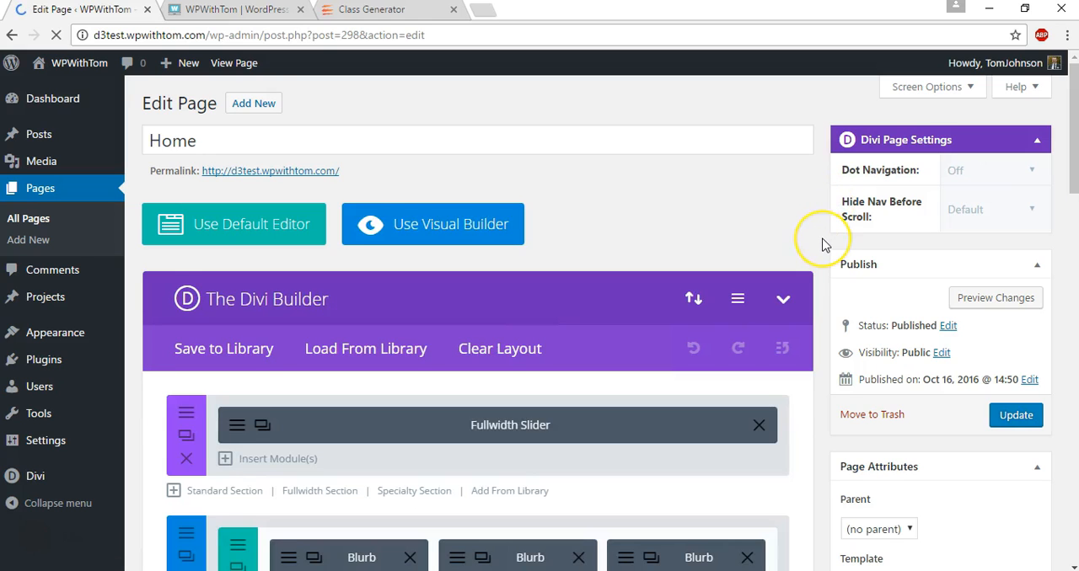
pyautogui.scroll(-3)
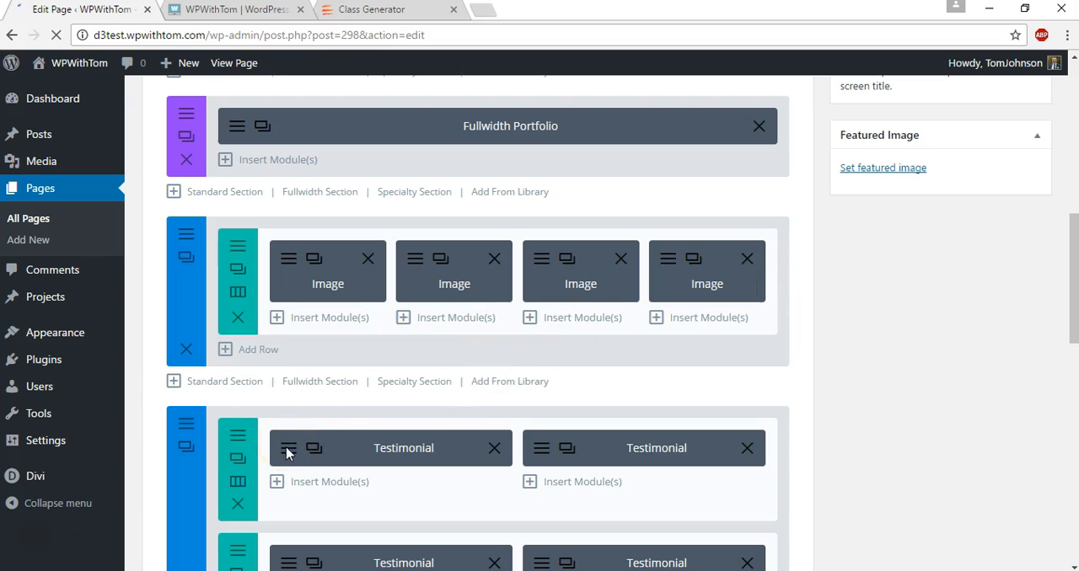
pyautogui.click(289, 449)
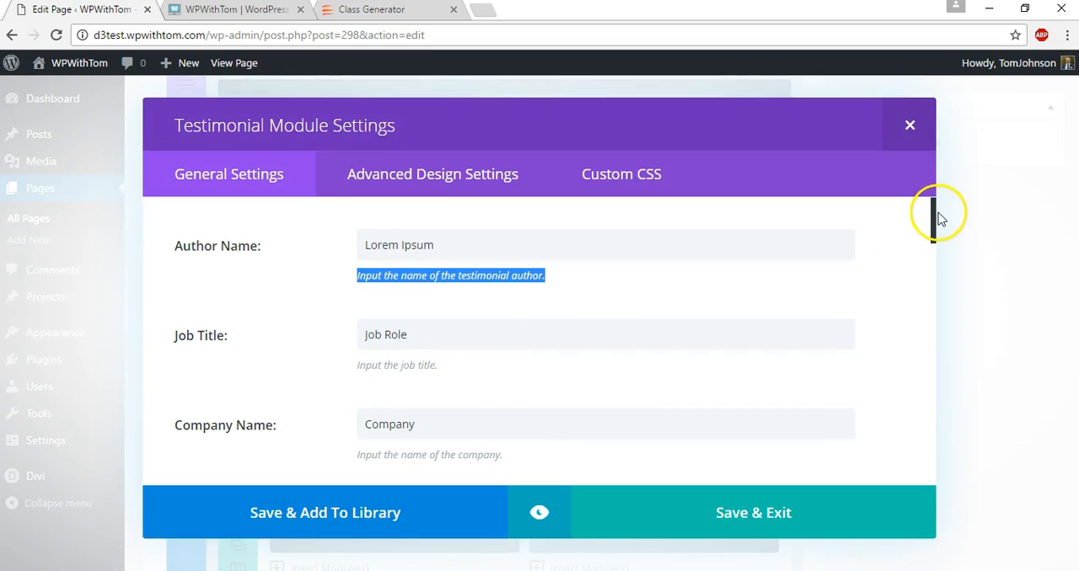
pyautogui.scroll(-3)
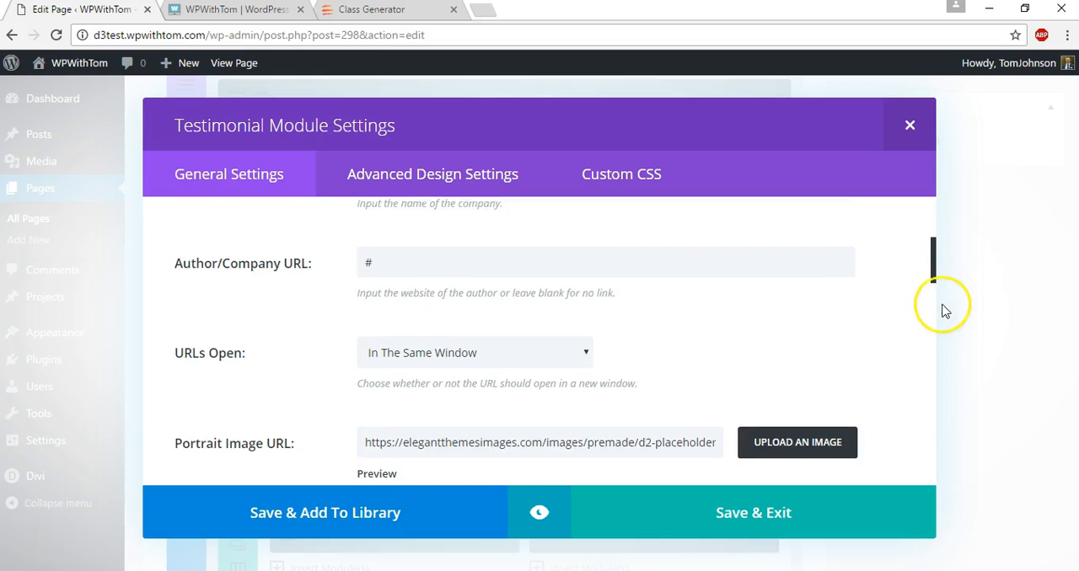
pyautogui.scroll(-3)
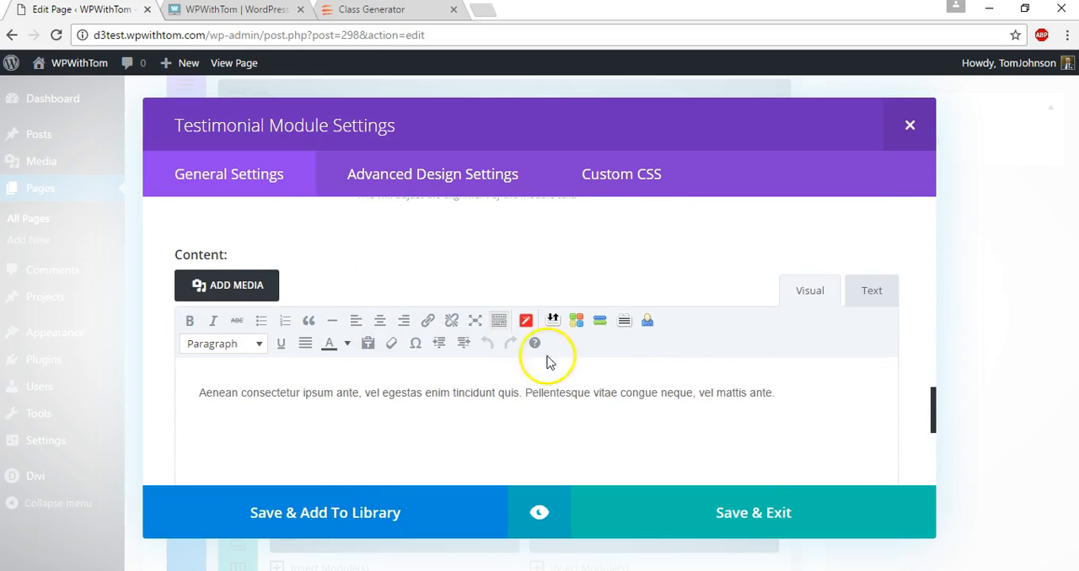
pyautogui.moveTo(533, 320)
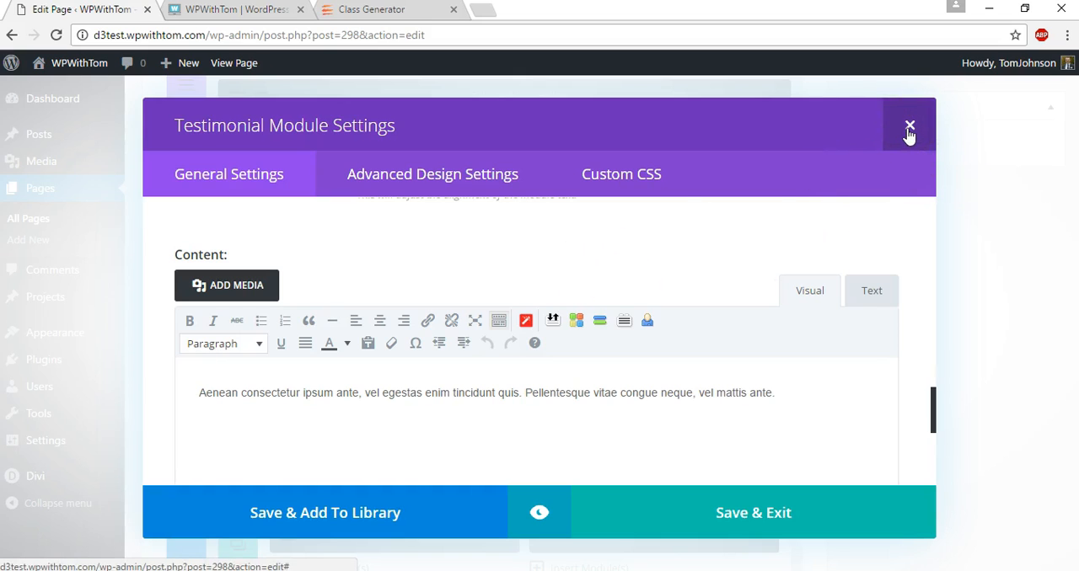
pyautogui.click(908, 127)
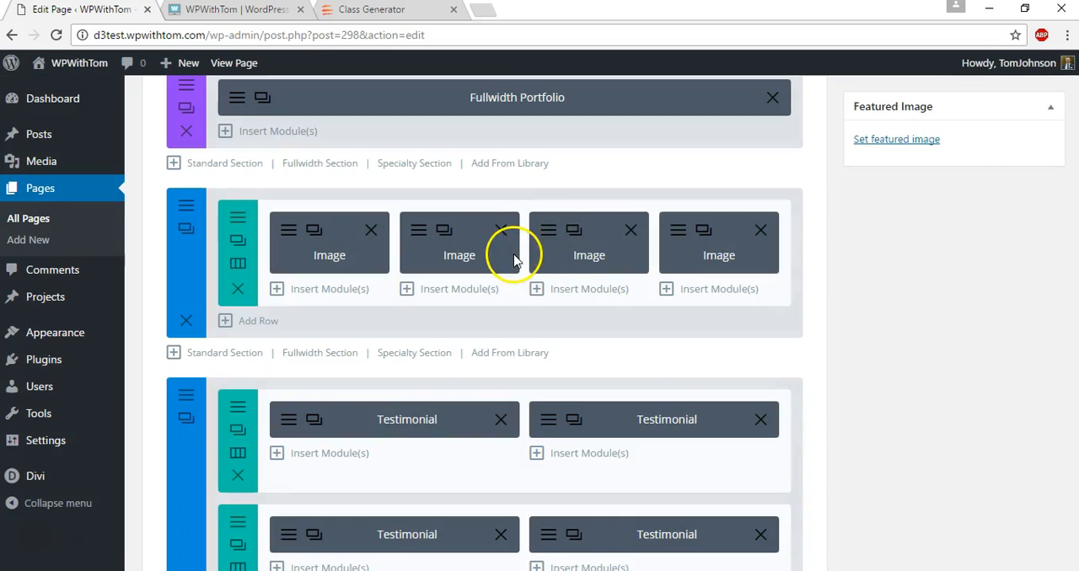